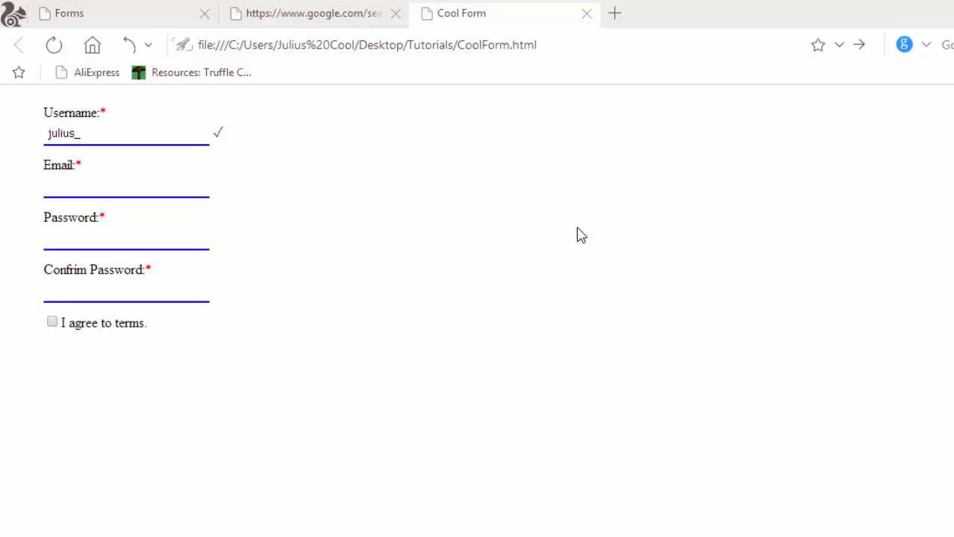
{"action": "mouse_move", "coordinate": [225, 283]}
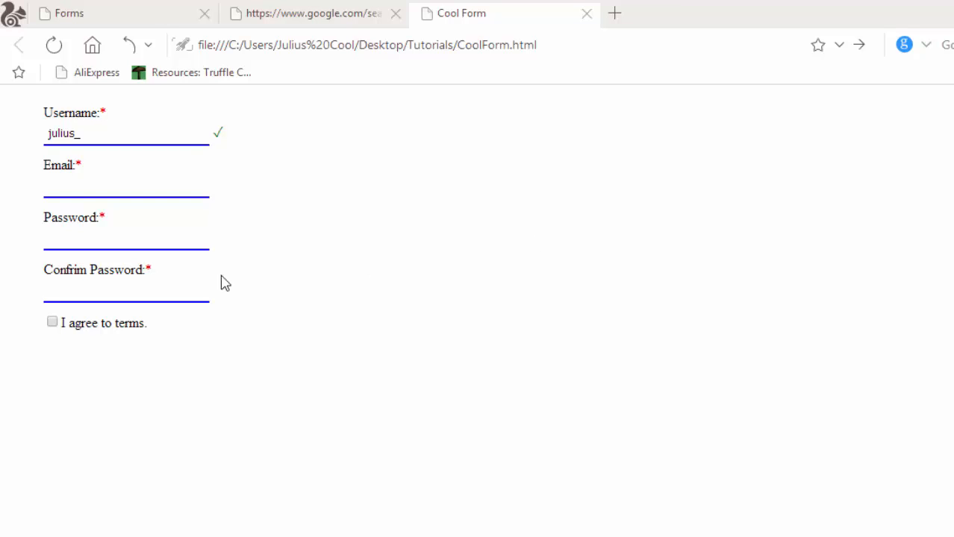
Enter throwaway text 'bnbnb' in the Email field and select it all.
{"action": "type", "text": "bnbnb"}
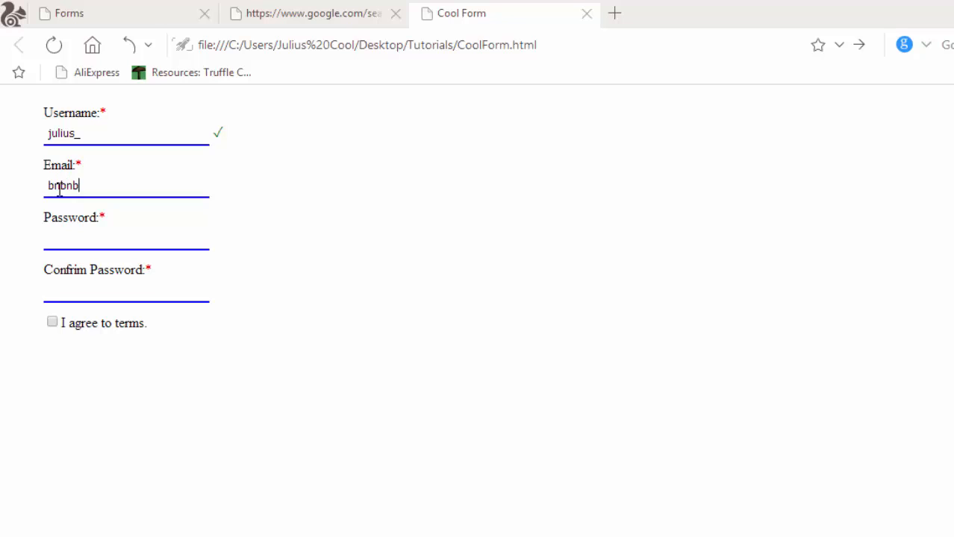
{"action": "key", "text": "ctrl+a"}
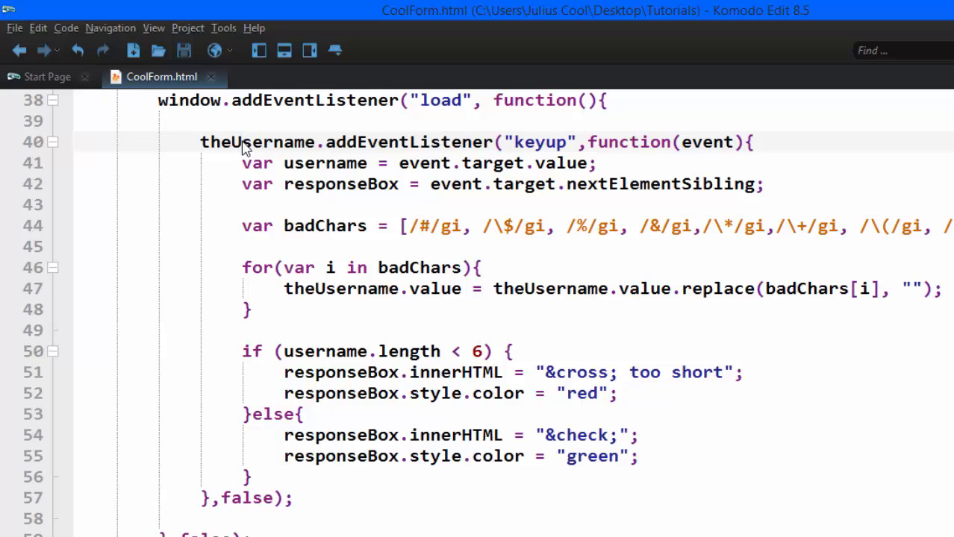
{"action": "left_click", "coordinate": [242, 142]}
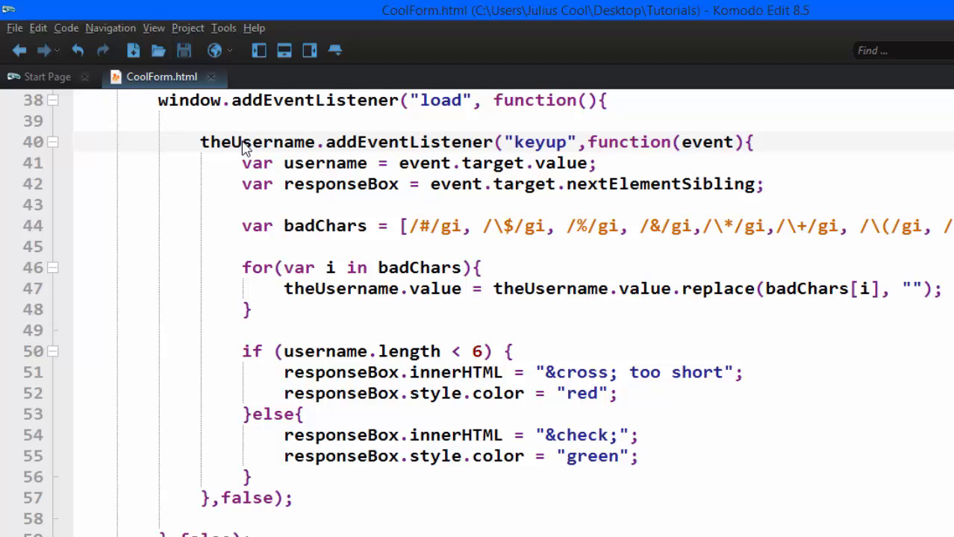
{"action": "left_click", "coordinate": [240, 142]}
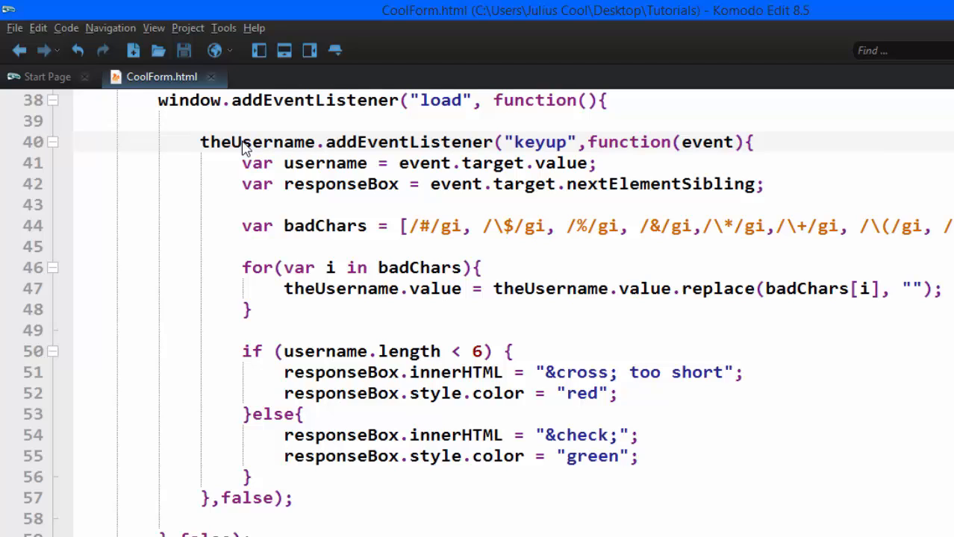
{"action": "left_click", "coordinate": [240, 142]}
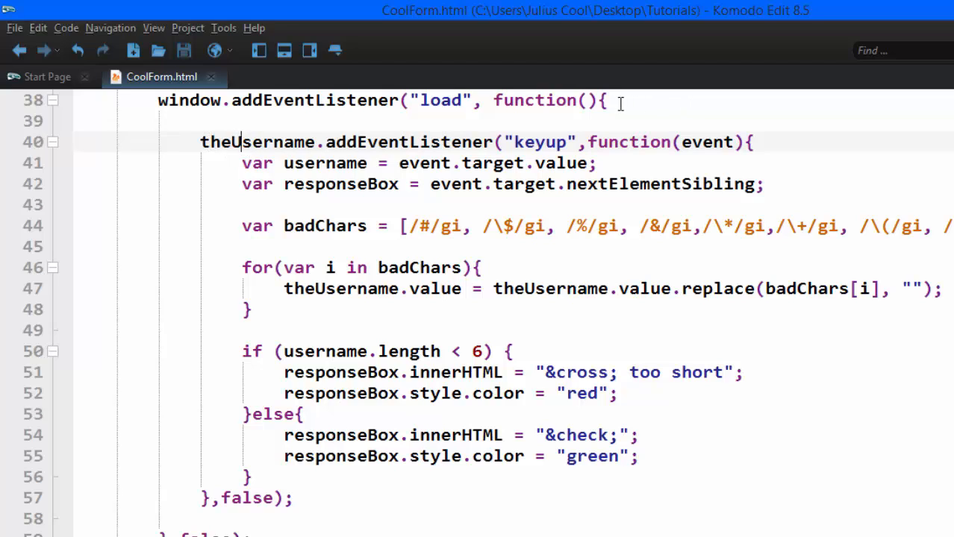
{"action": "left_click", "coordinate": [442, 102]}
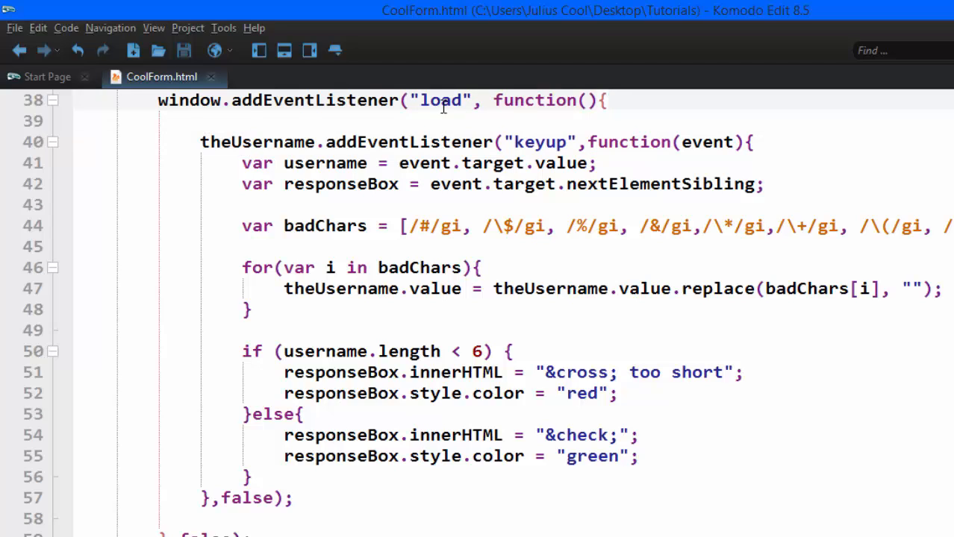
{"action": "double_click", "coordinate": [439, 100]}
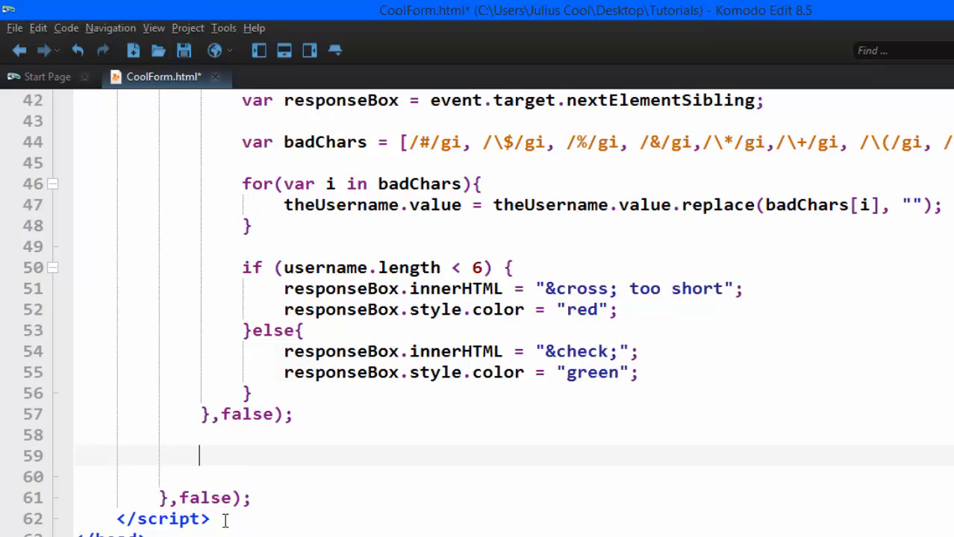
Write theEmail.addEventListener("keyup", function with the autocompleted function keyword.
{"action": "type", "text": "t"}
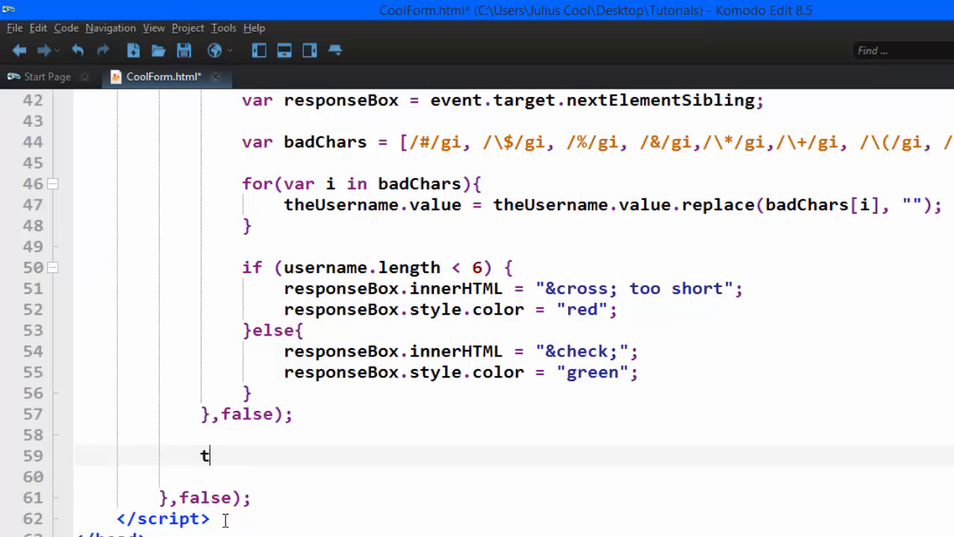
{"action": "type", "text": "heEmail"}
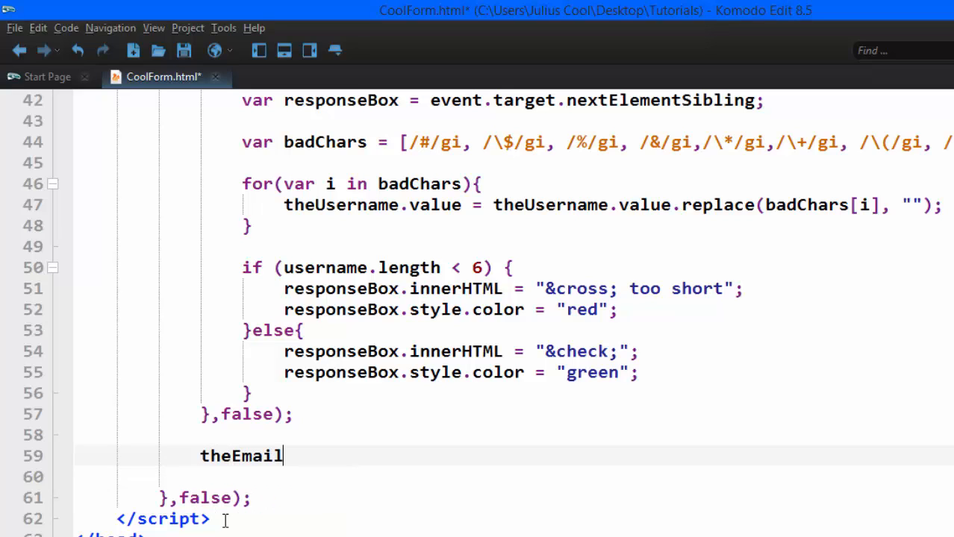
{"action": "type", "text": "."}
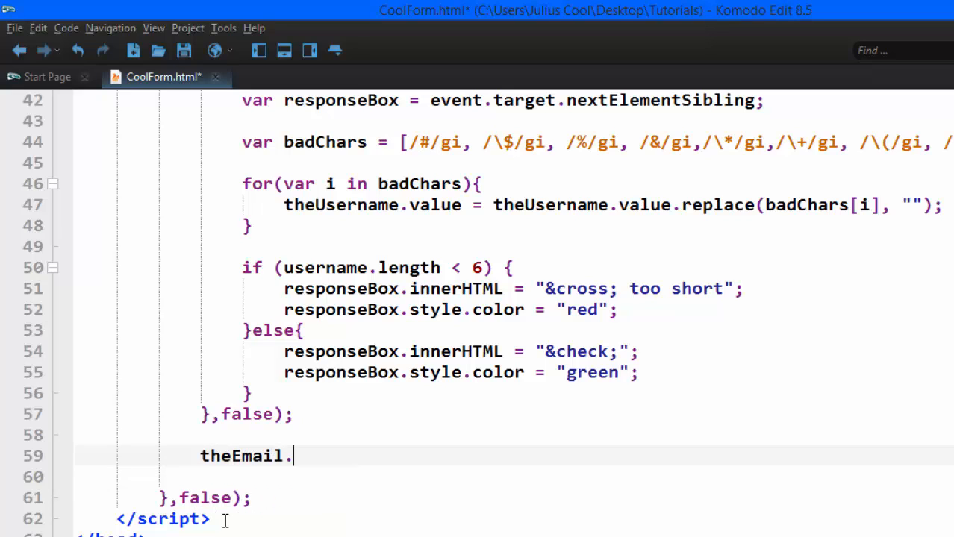
{"action": "type", "text": "addEventListener(\""}
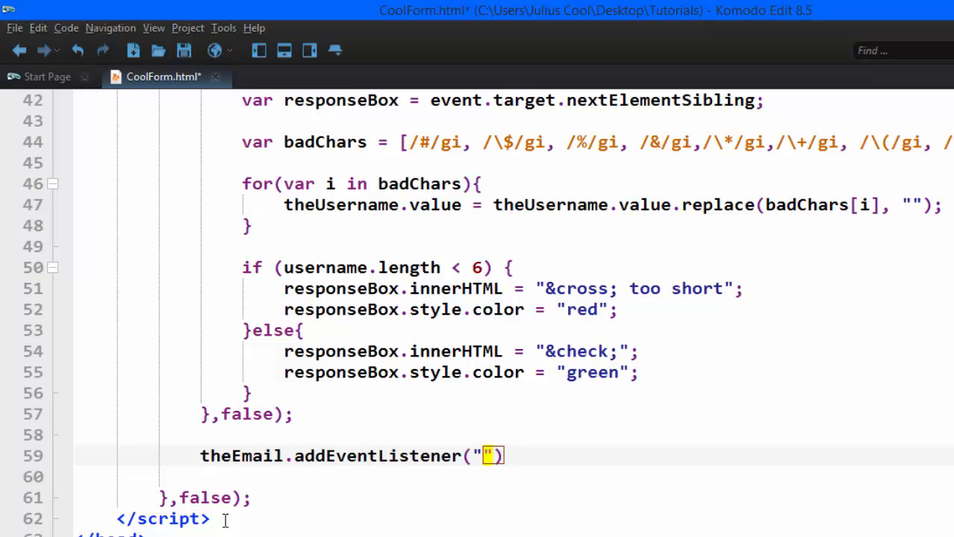
{"action": "type", "text": "k"}
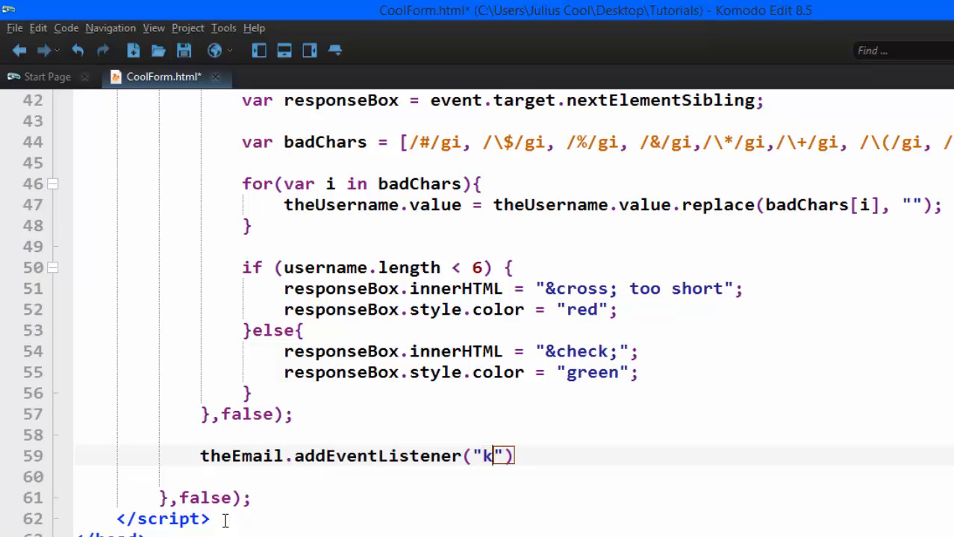
{"action": "type", "text": "eyup"}
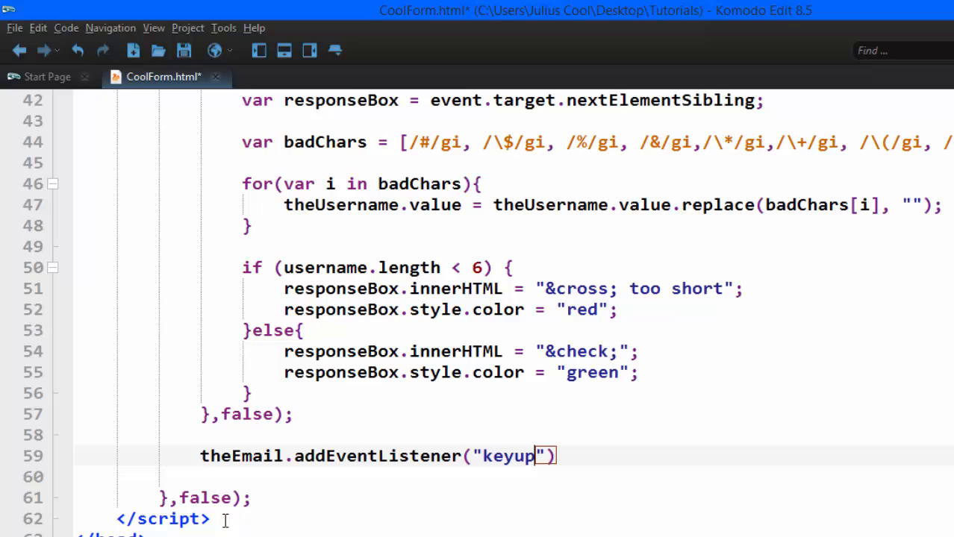
{"action": "type", "text": ","}
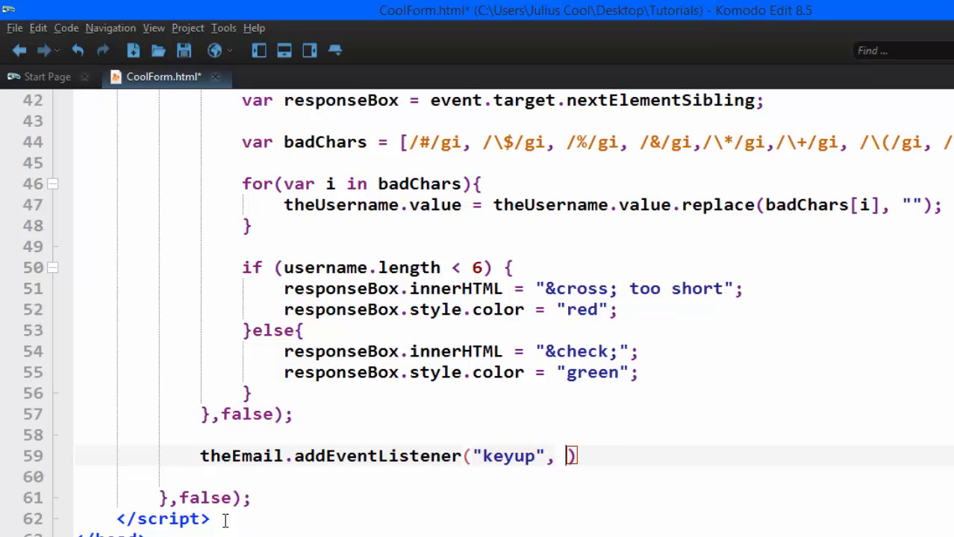
{"action": "type", "text": "func"}
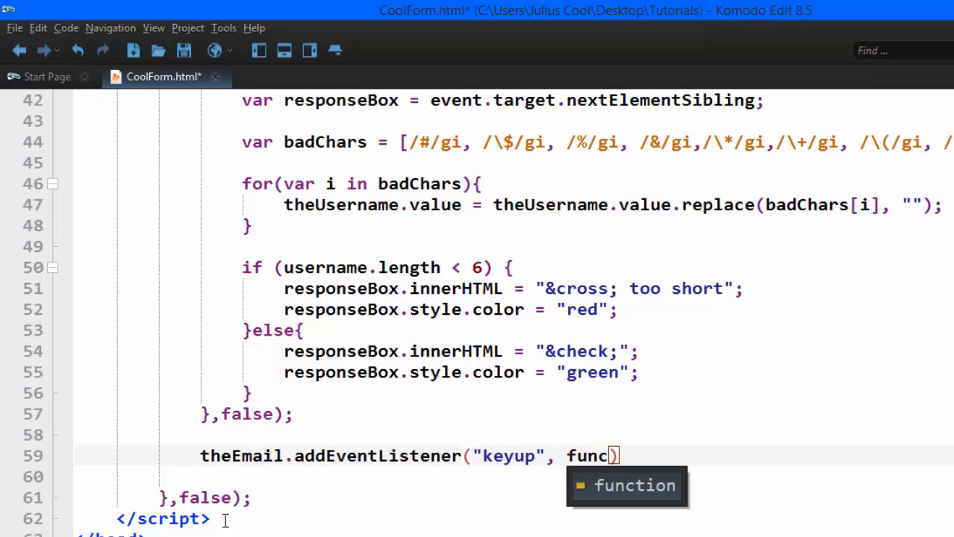
{"action": "key", "text": "Tab"}
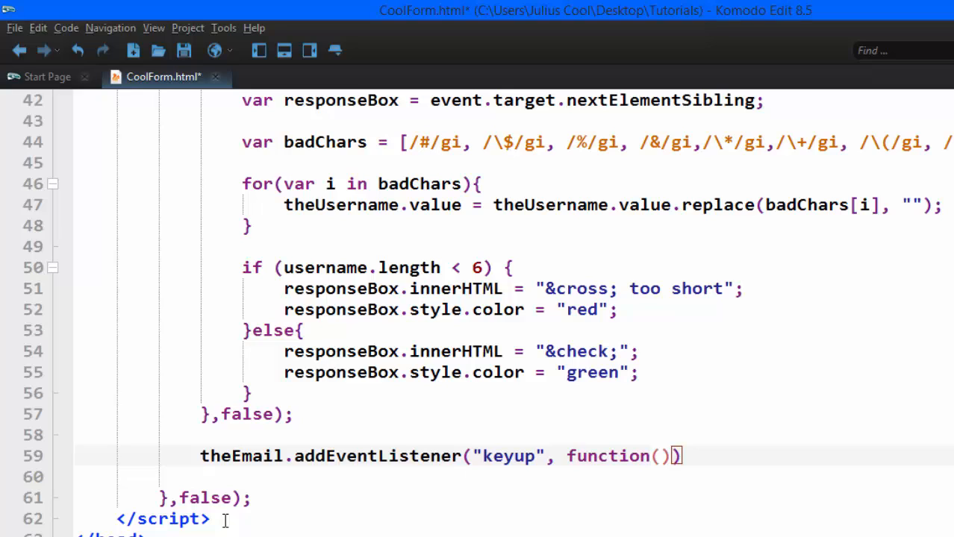
Finish the listener with an empty {} body and false flag, then expand the body.
{"action": "type", "text": "{})"}
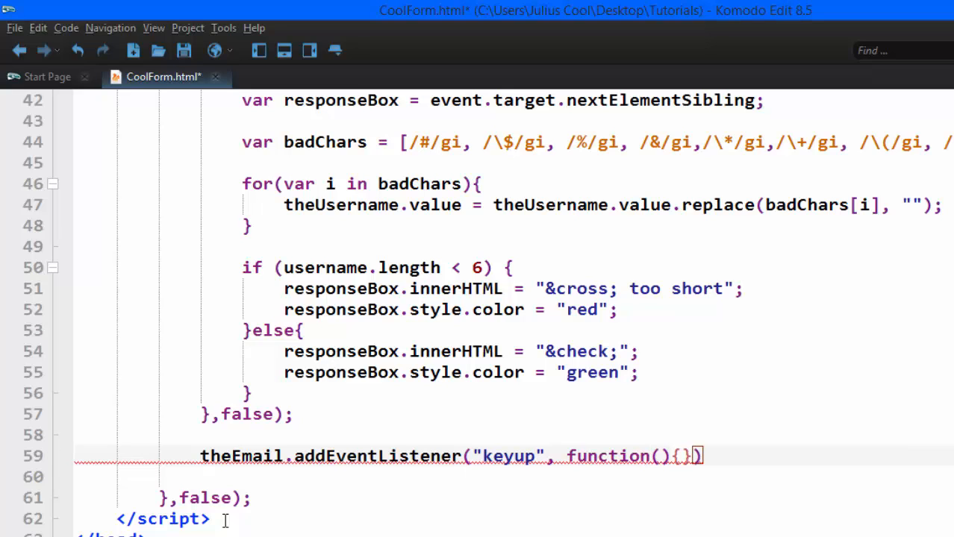
{"action": "type", "text": ", f"}
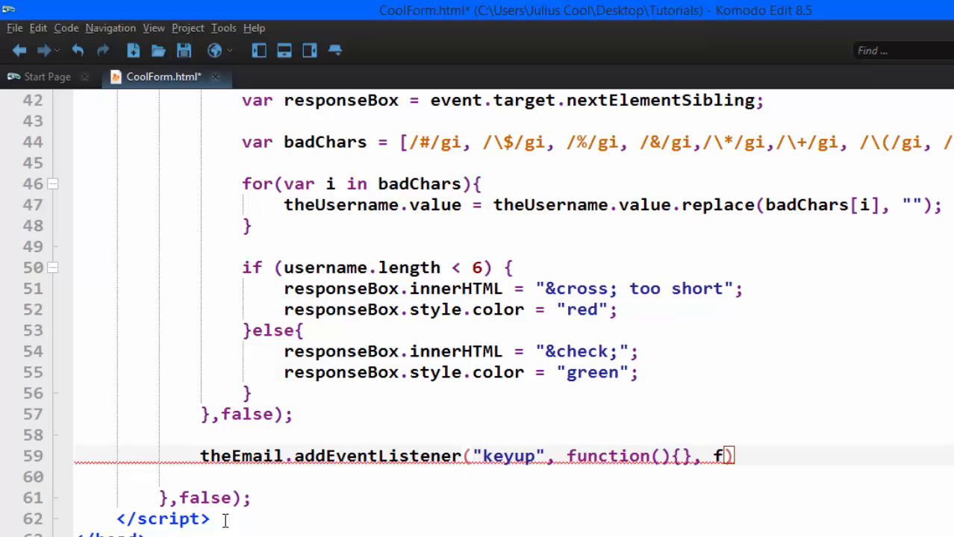
{"action": "type", "text": "alse"}
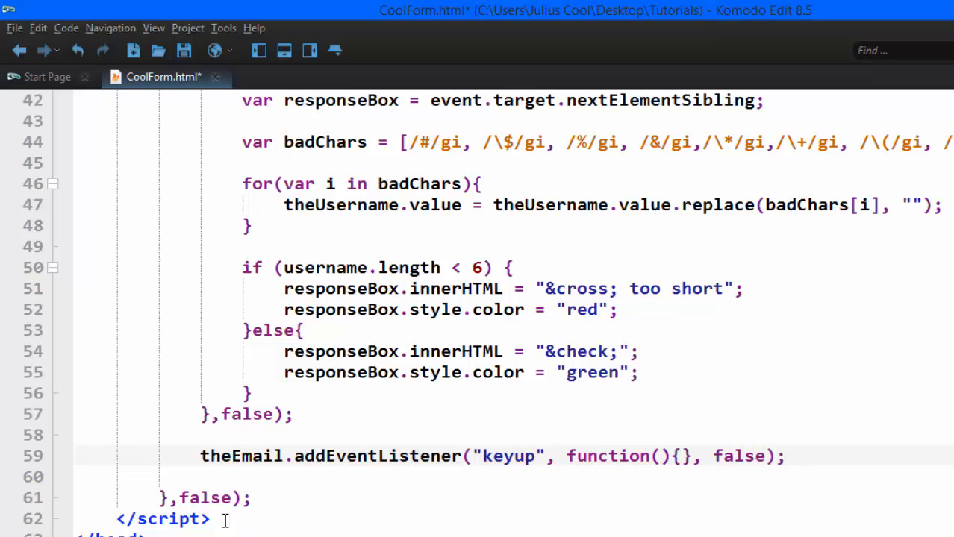
{"action": "left_click", "coordinate": [682, 457]}
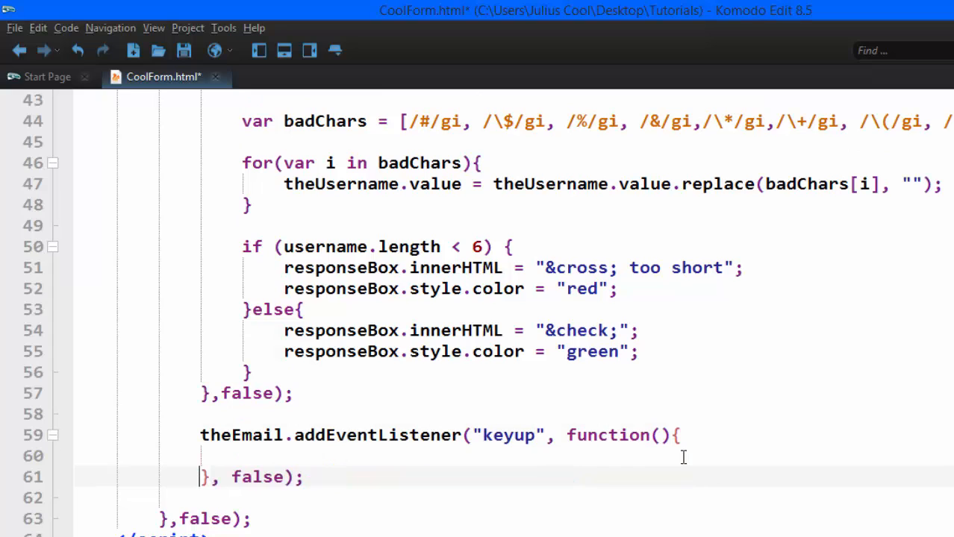
Declare var email = event.target.value inside the listener body.
{"action": "left_click", "coordinate": [184, 51]}
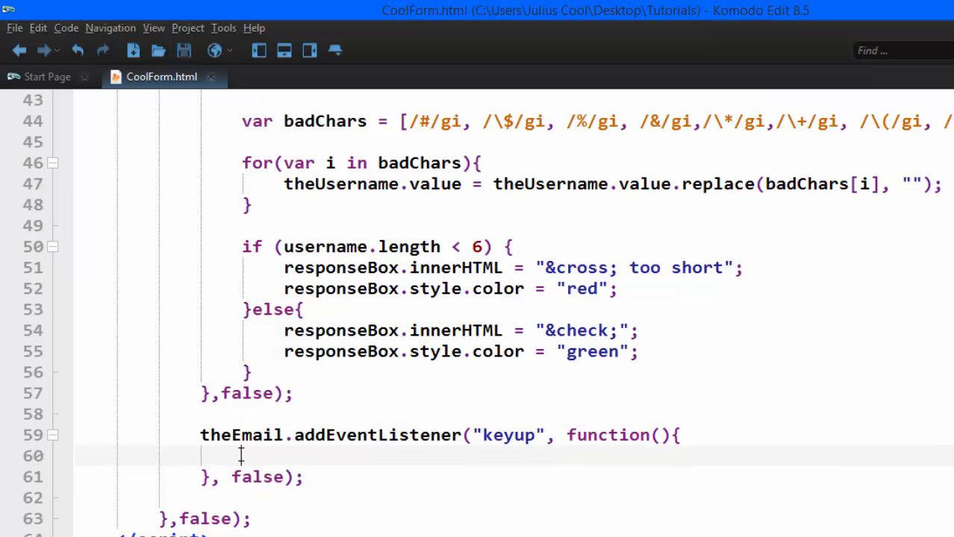
{"action": "type", "text": "v"}
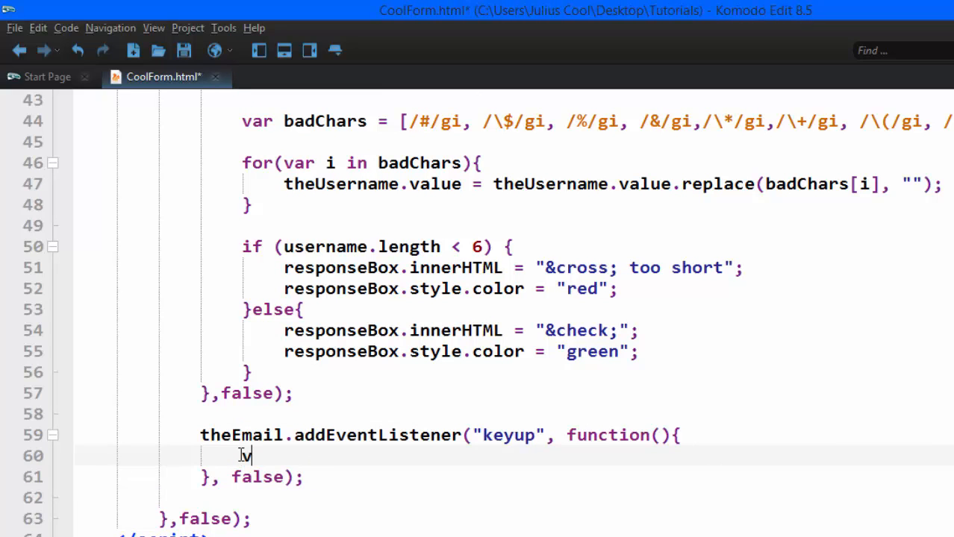
{"action": "type", "text": "ar"}
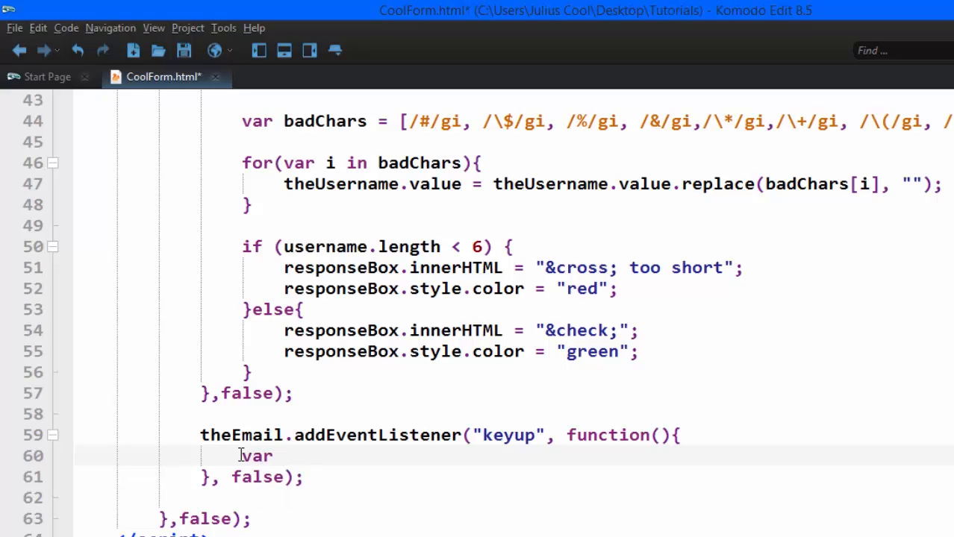
{"action": "type", "text": "email ="}
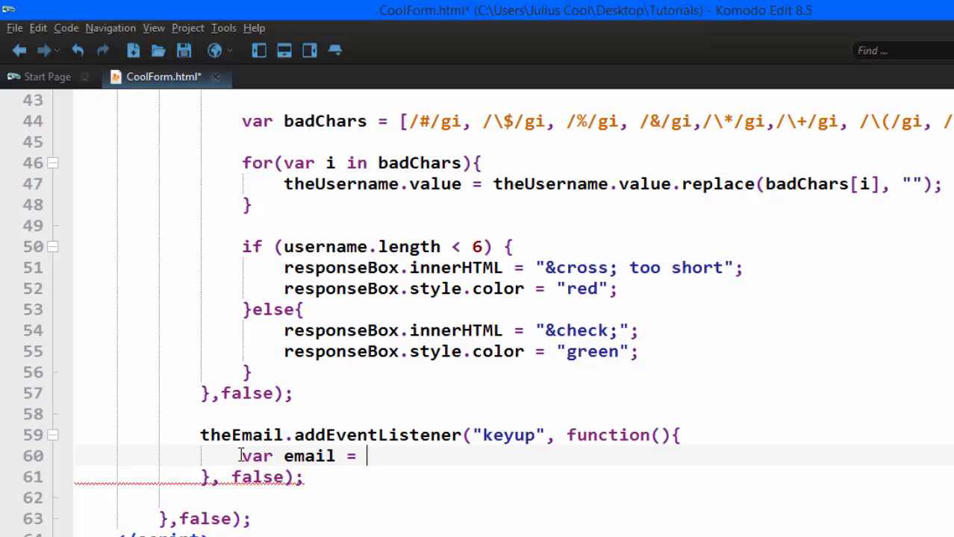
{"action": "type", "text": "even"}
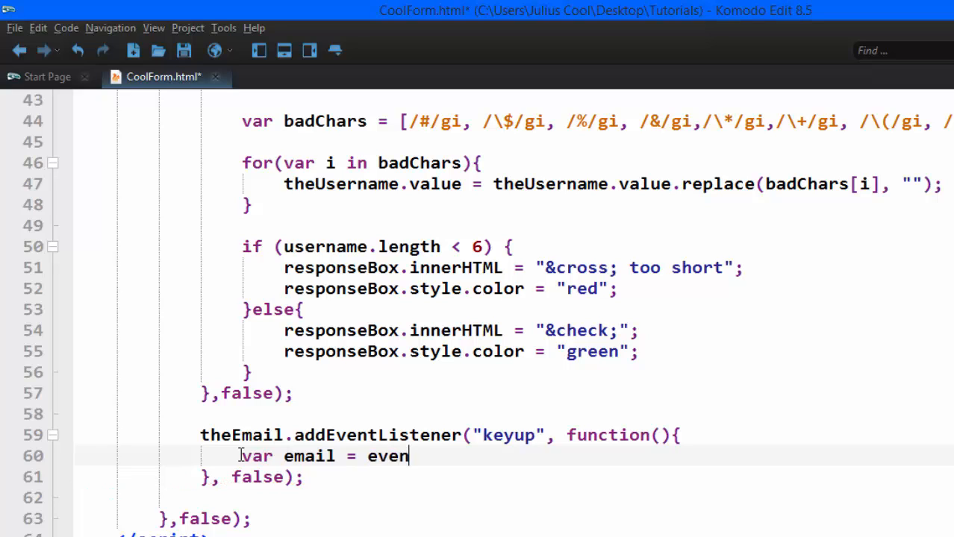
{"action": "type", "text": "t."}
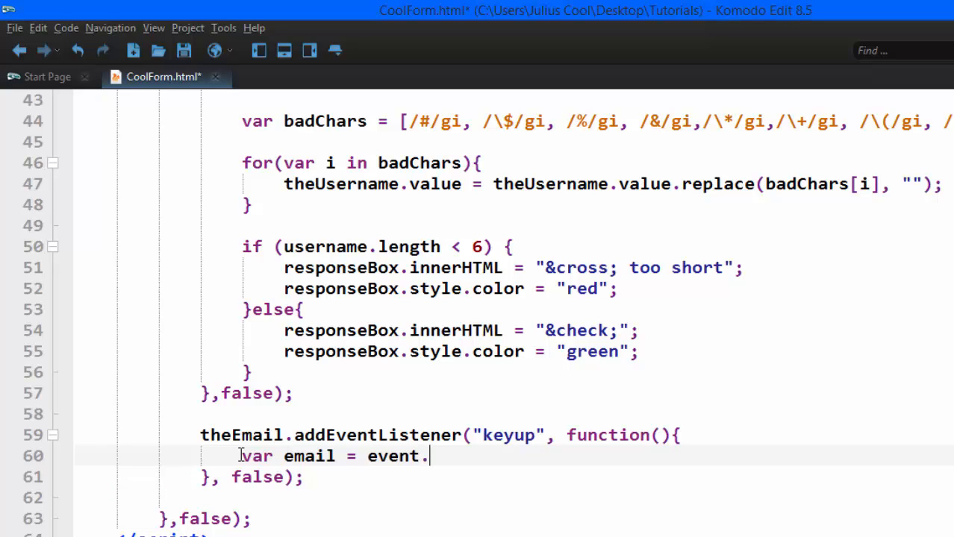
{"action": "type", "text": "target"}
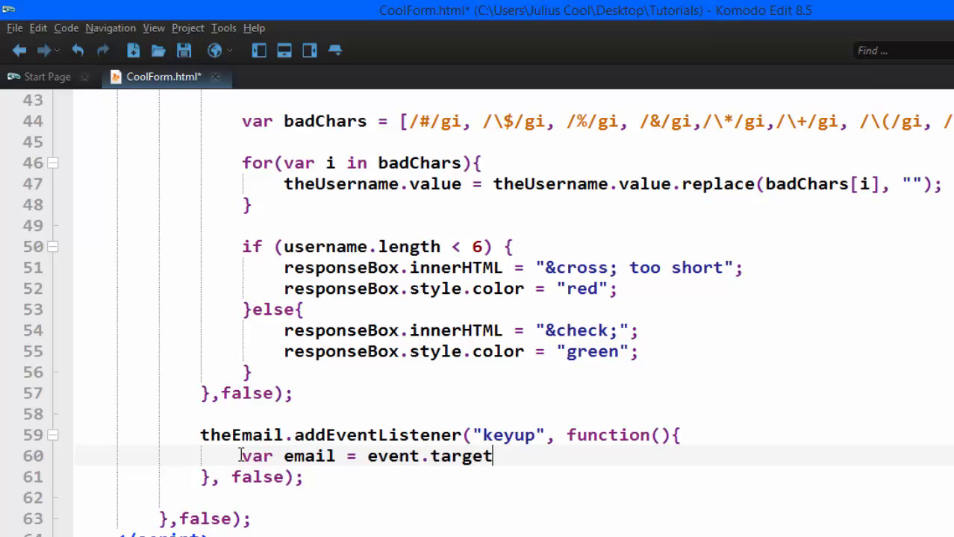
{"action": "type", "text": ".val"}
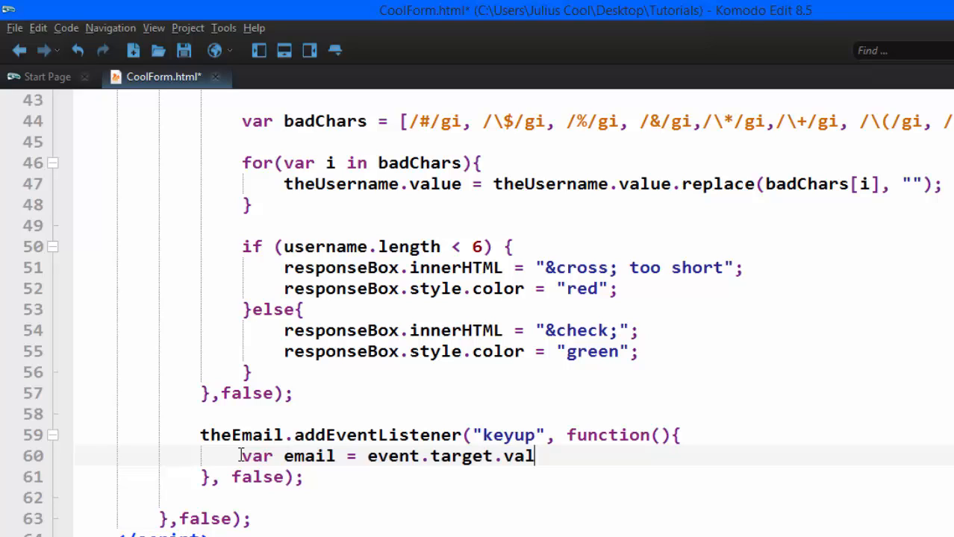
{"action": "type", "text": "ue"}
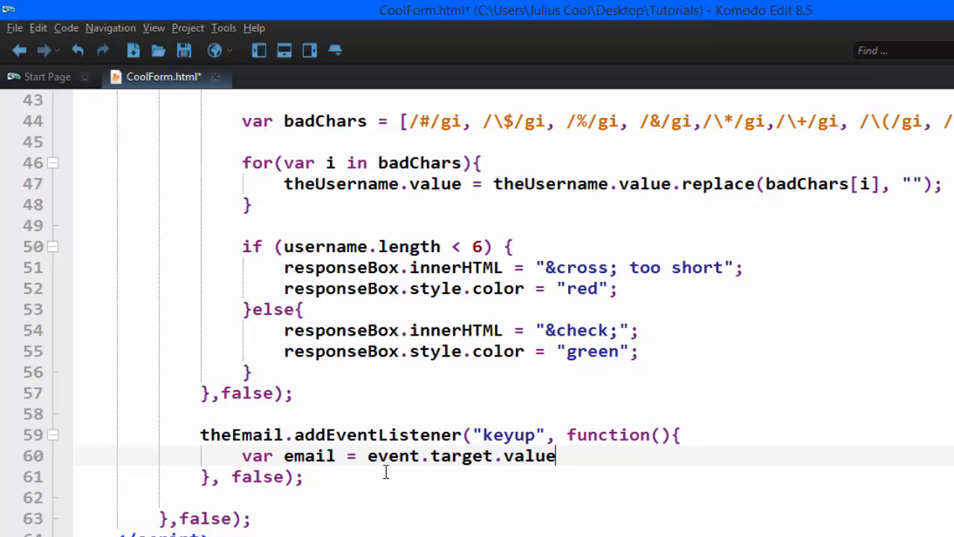
Add the event parameter to the function and begin a second var declaration.
{"action": "double_click", "coordinate": [391, 457]}
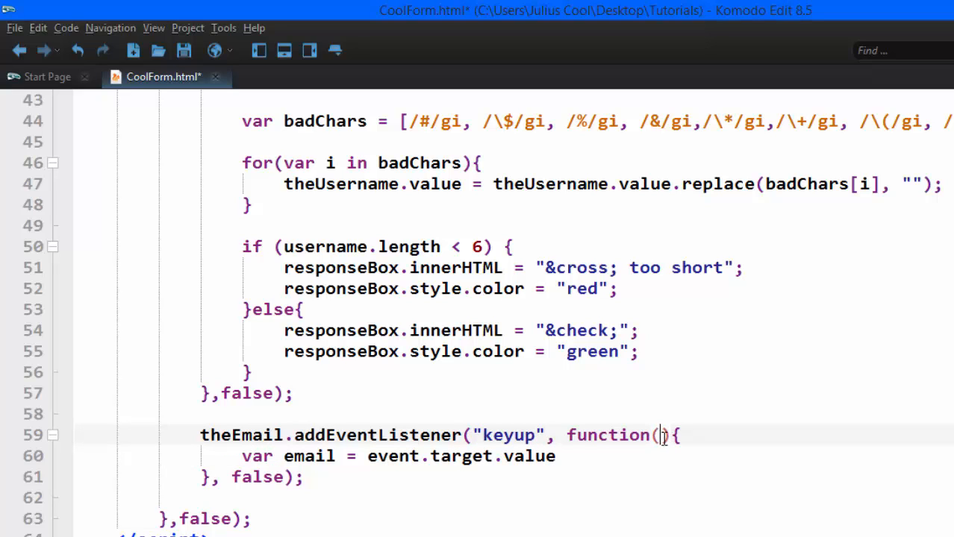
{"action": "type", "text": "event"}
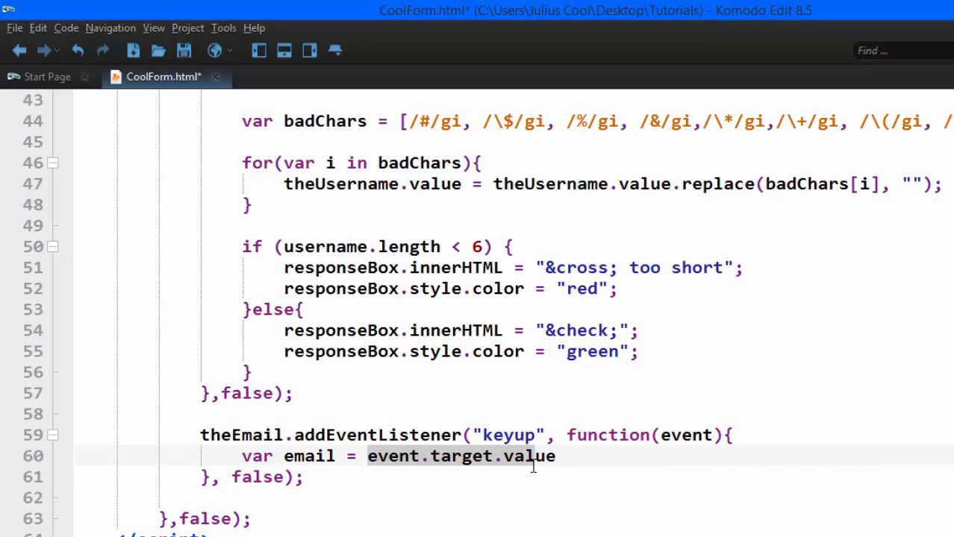
{"action": "mouse_move", "coordinate": [411, 464]}
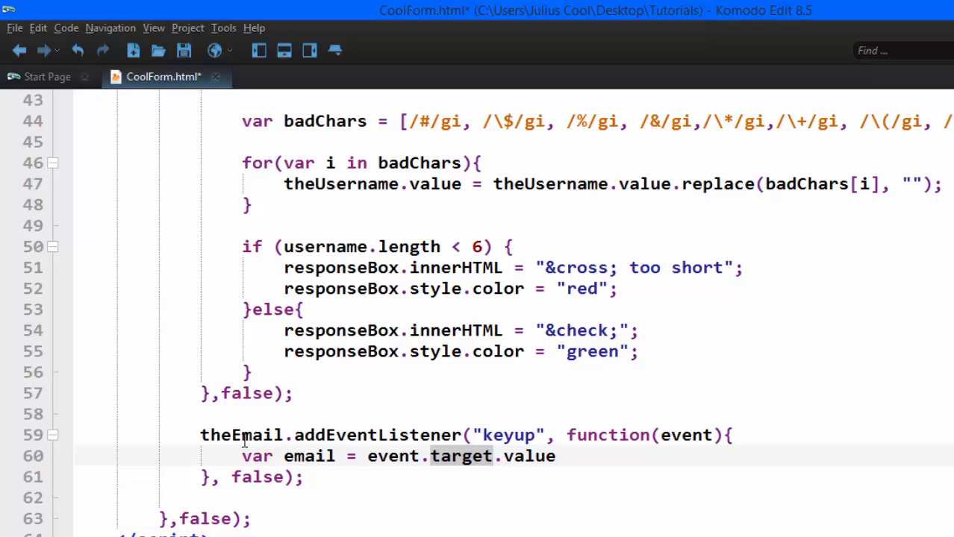
{"action": "left_click", "coordinate": [558, 457]}
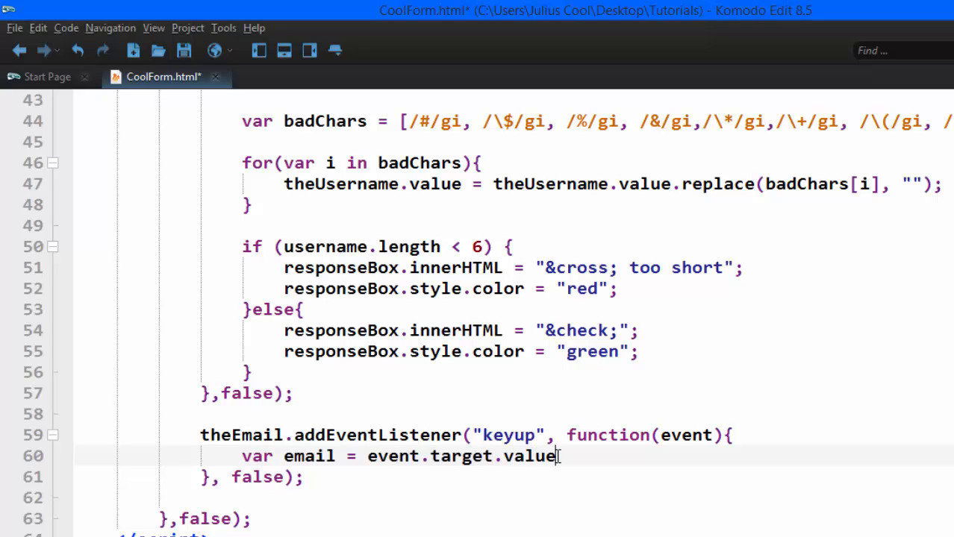
{"action": "type", "text": "var r"}
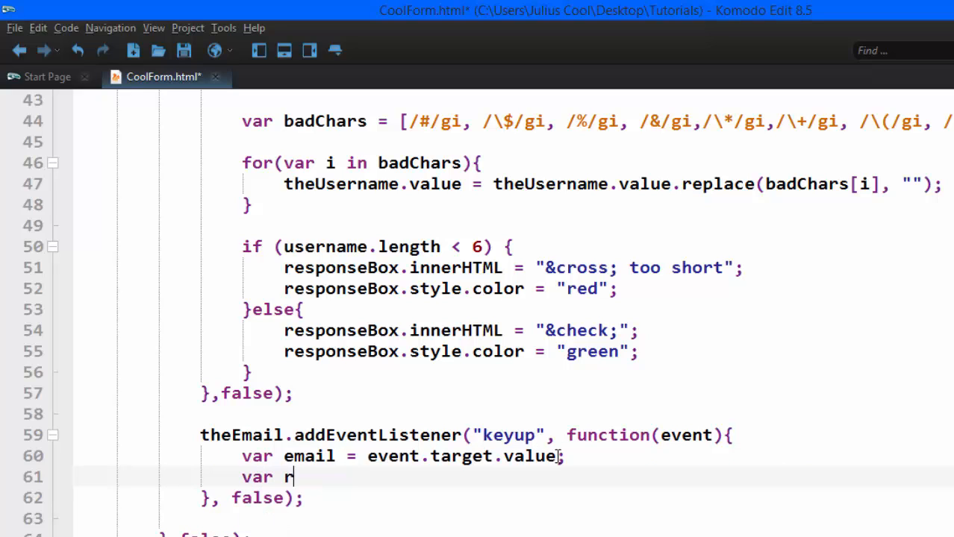
Declare var responseBox = event.target.nextElementSibling and save the file.
{"action": "type", "text": "esponseBox"}
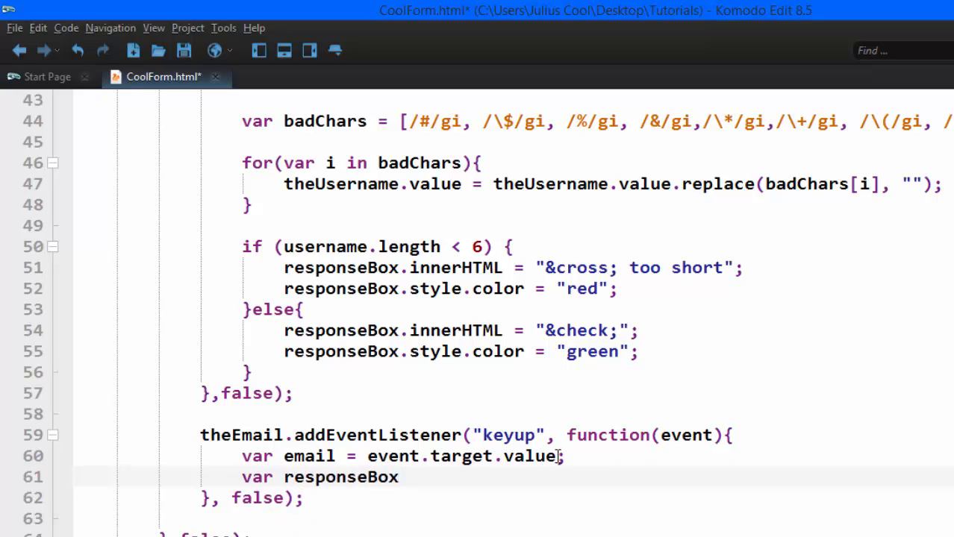
{"action": "type", "text": "="}
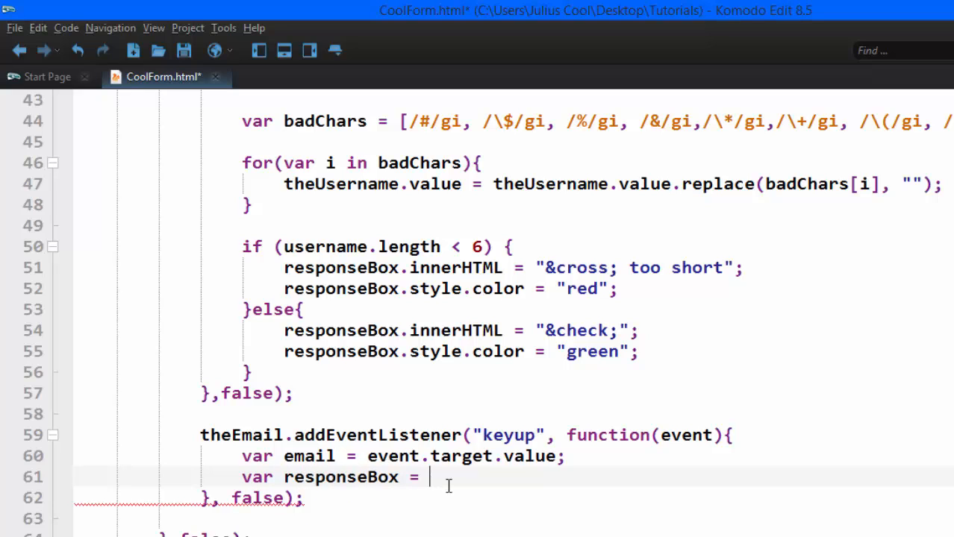
{"action": "type", "text": "event.target.nextElementSibling;"}
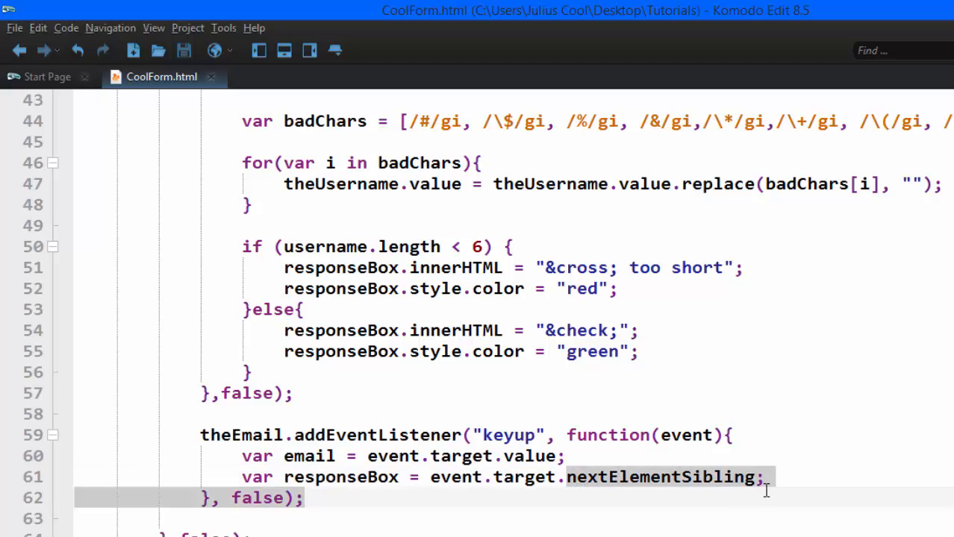
{"action": "scroll", "scroll_direction": "down", "scroll_amount": 3}
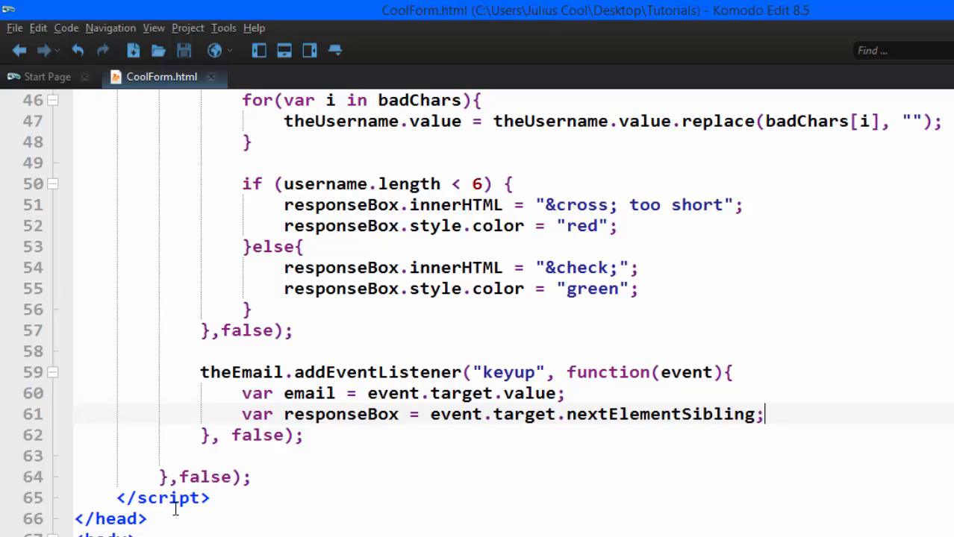
{"action": "scroll", "scroll_direction": "down", "scroll_amount": 3}
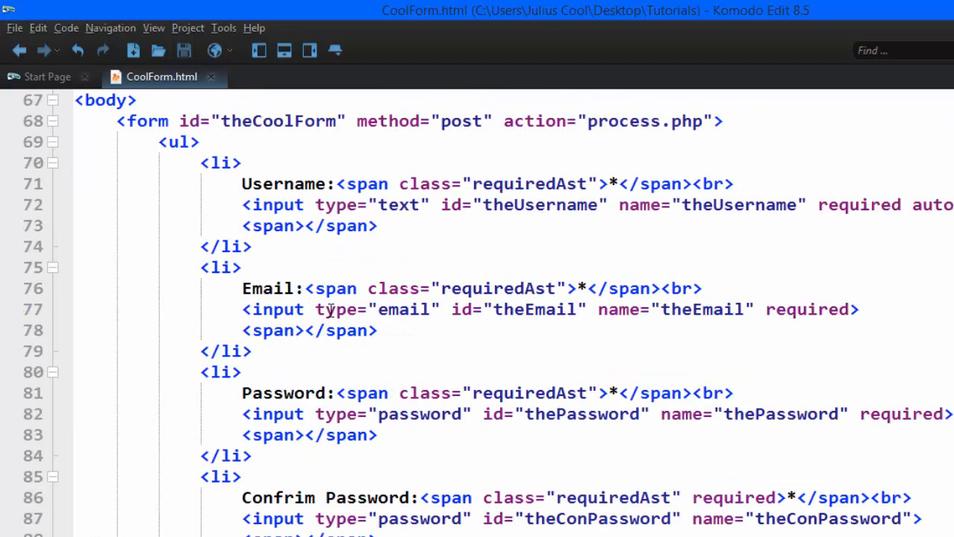
{"action": "double_click", "coordinate": [534, 309]}
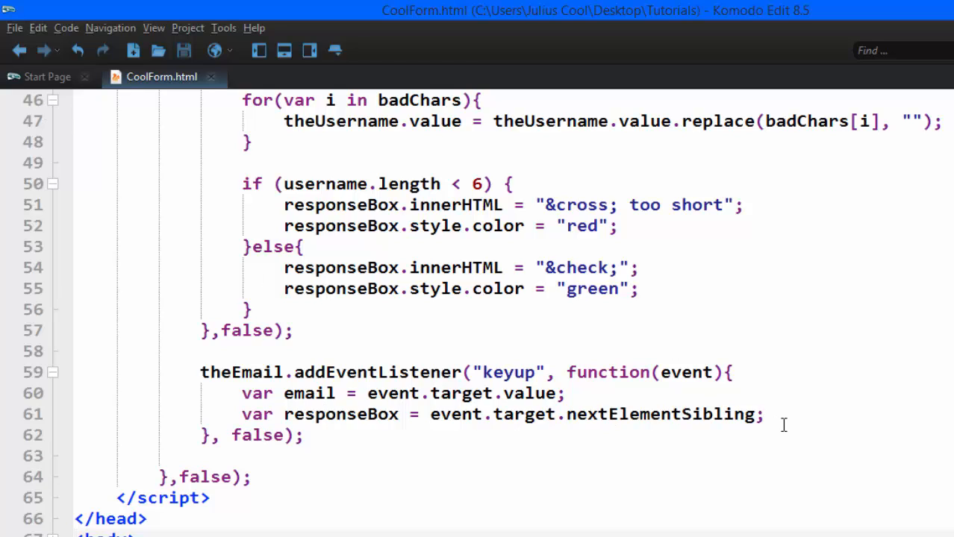
Insert an if (email) { } snippet below the responseBox line.
{"action": "left_click", "coordinate": [764, 415]}
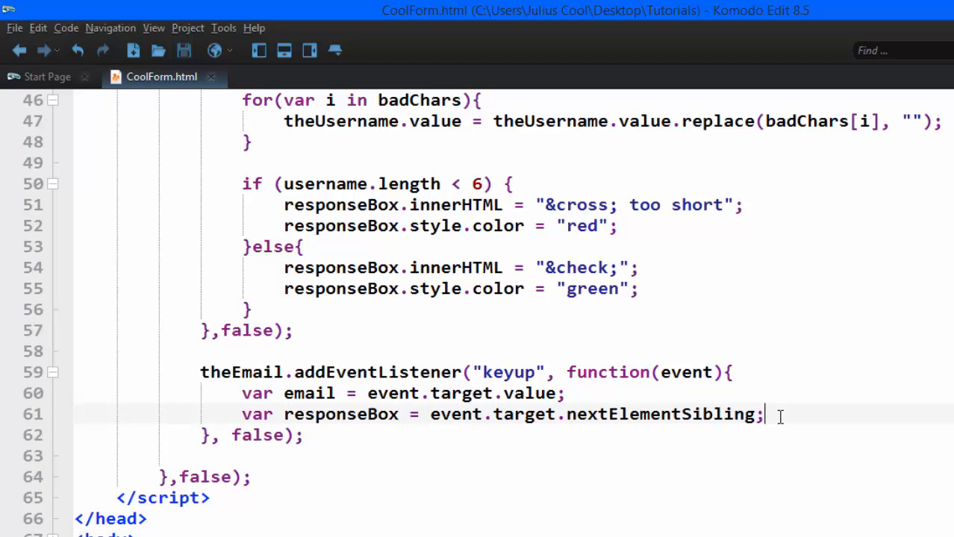
{"action": "key", "text": "enter"}
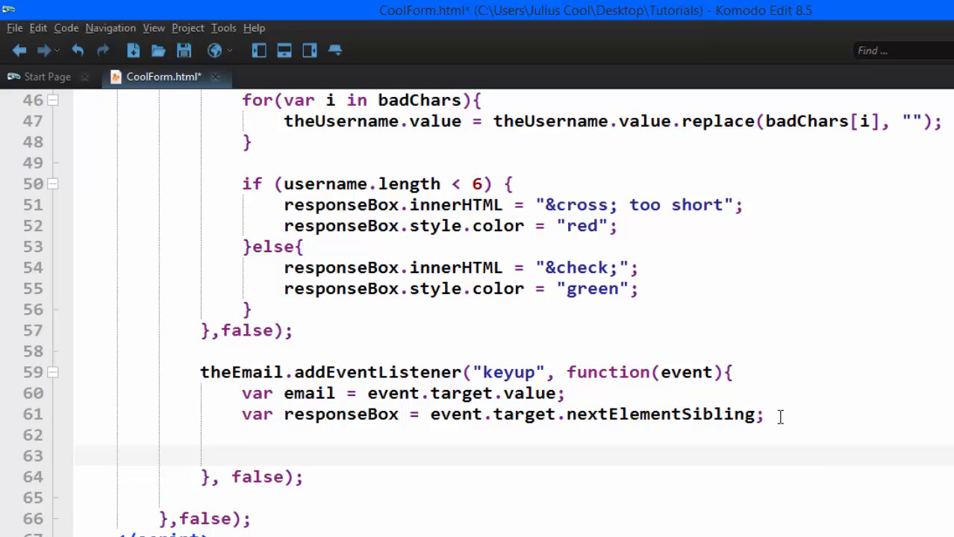
{"action": "type", "text": "if"}
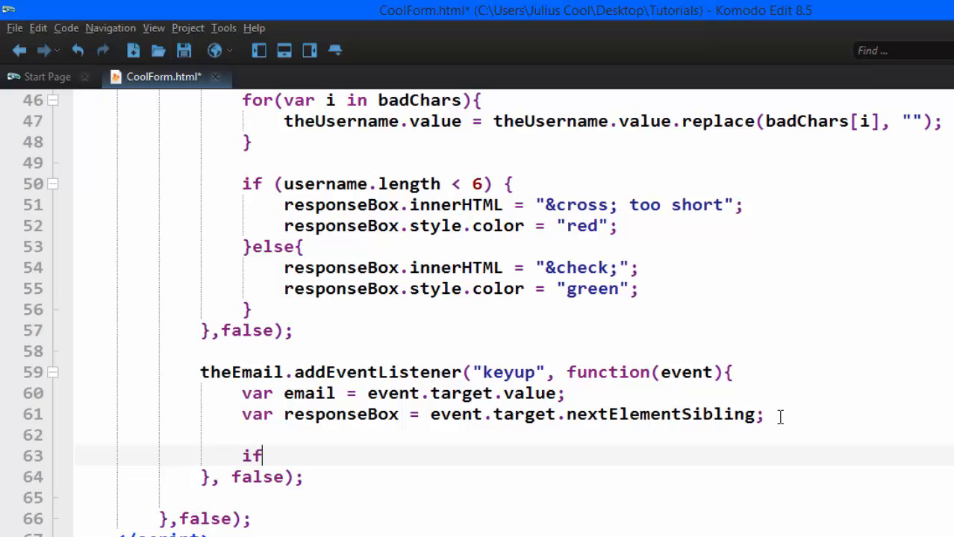
{"action": "type", "text": "(test) {"}
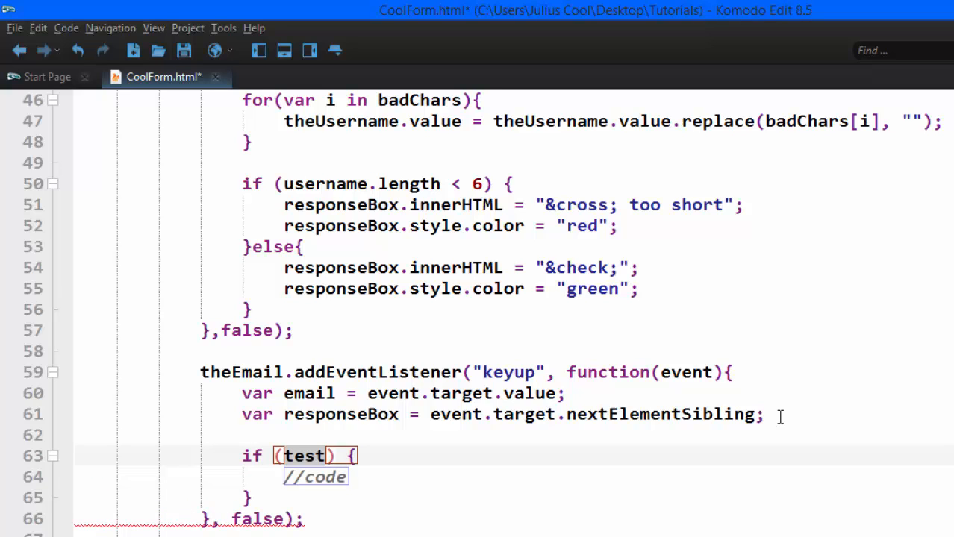
{"action": "type", "text": "email"}
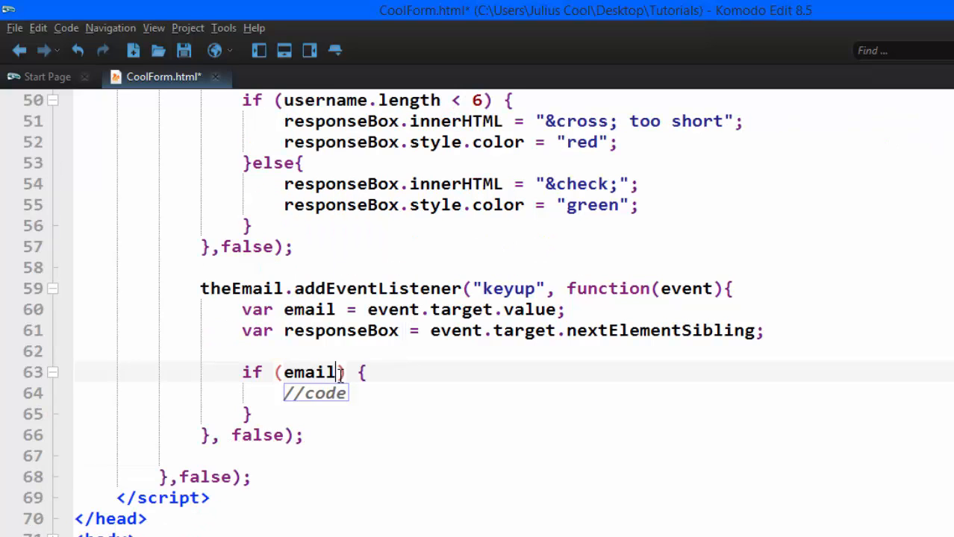
Add a // julius.gmail.com sample comment above the if and start email.indexOF( in the condition.
{"action": "double_click", "coordinate": [308, 309]}
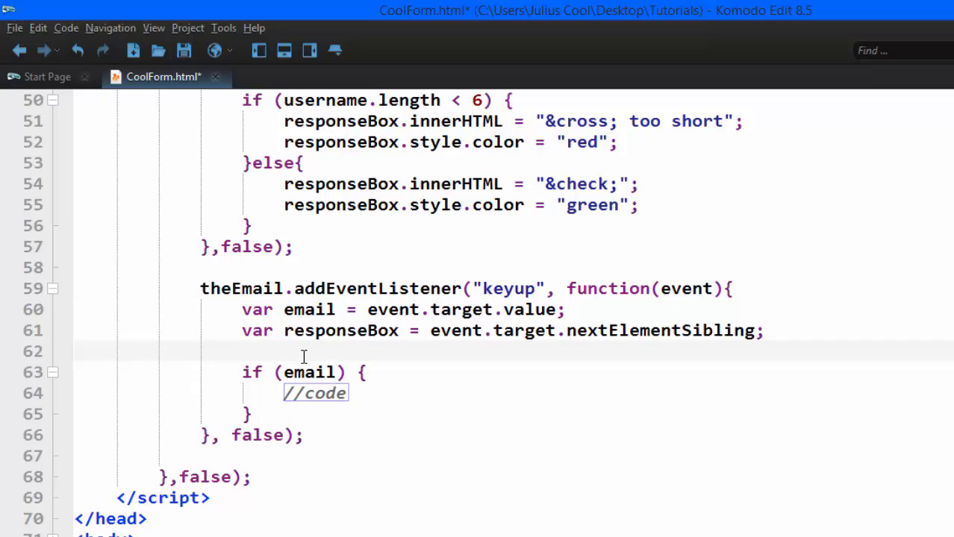
{"action": "type", "text": "/"}
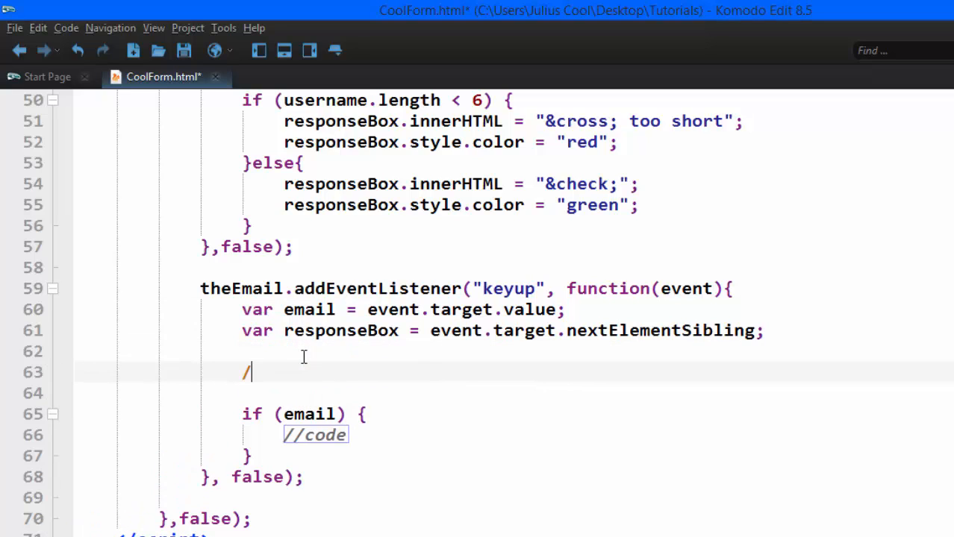
{"action": "type", "text": "/"}
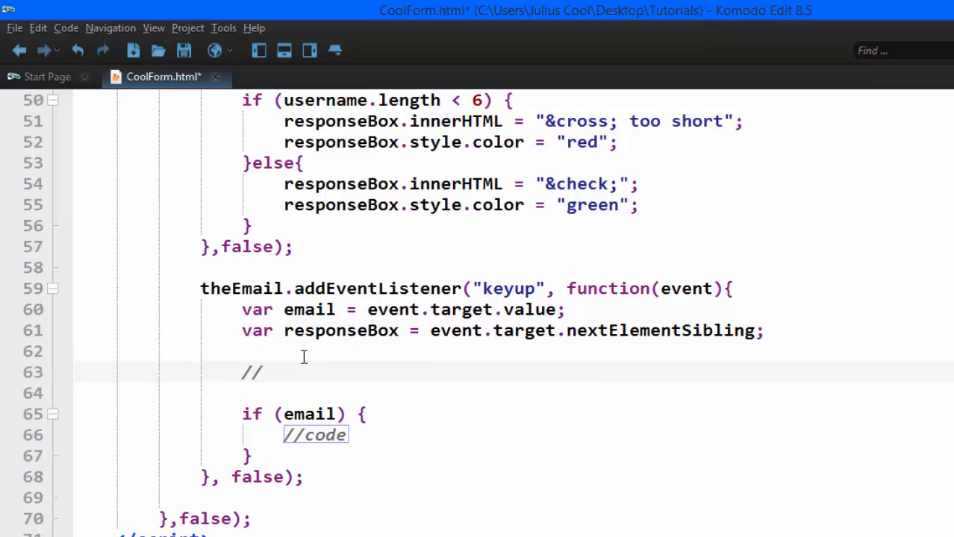
{"action": "type", "text": "julius.gmail.com"}
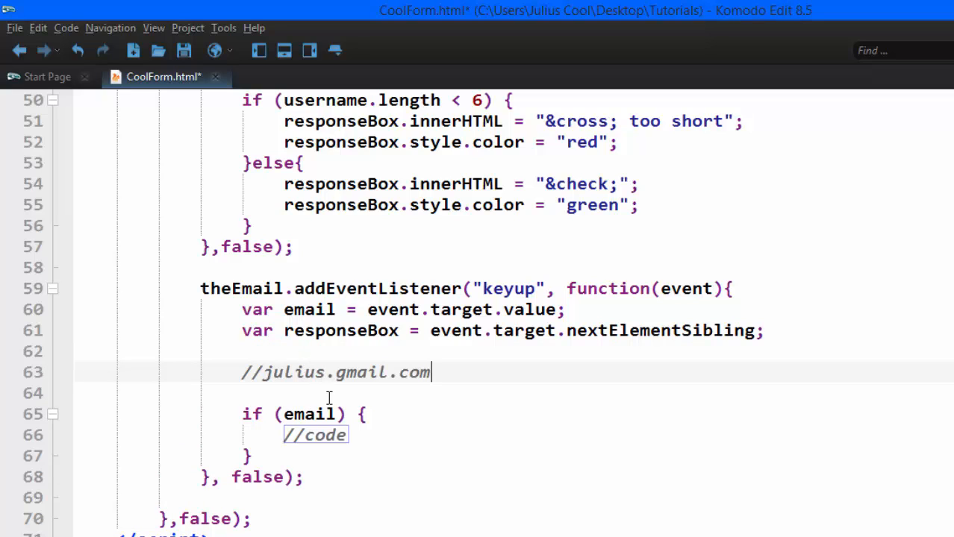
{"action": "left_click", "coordinate": [335, 415]}
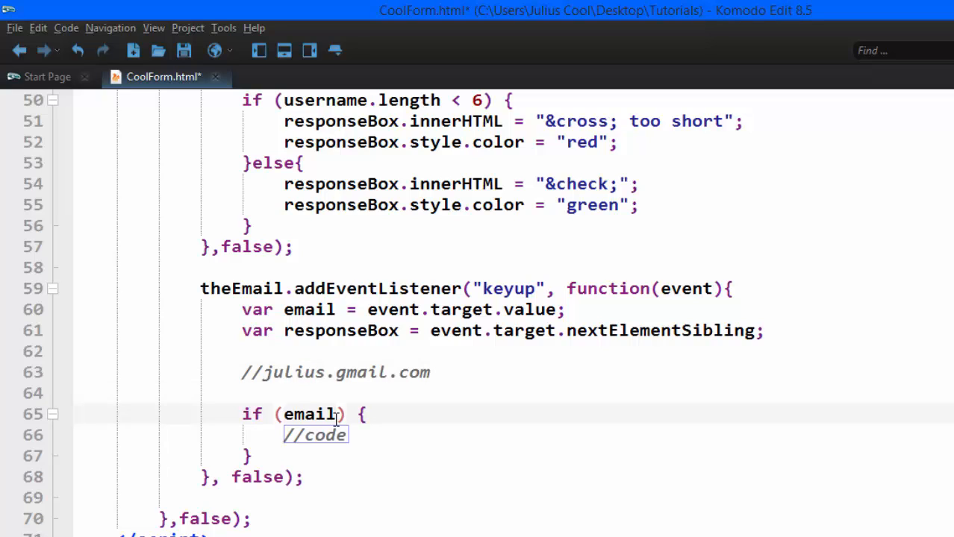
{"action": "type", "text": "."}
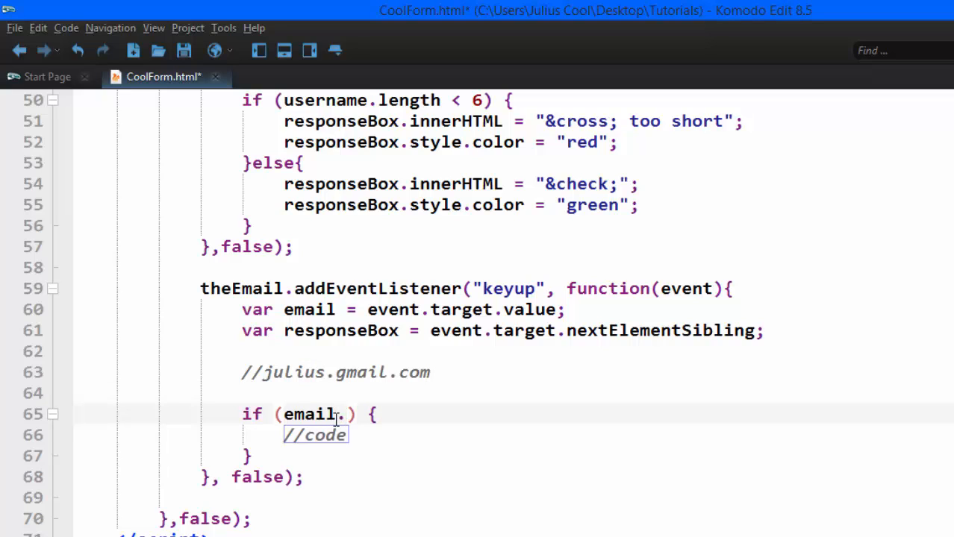
{"action": "type", "text": ".indexOF("}
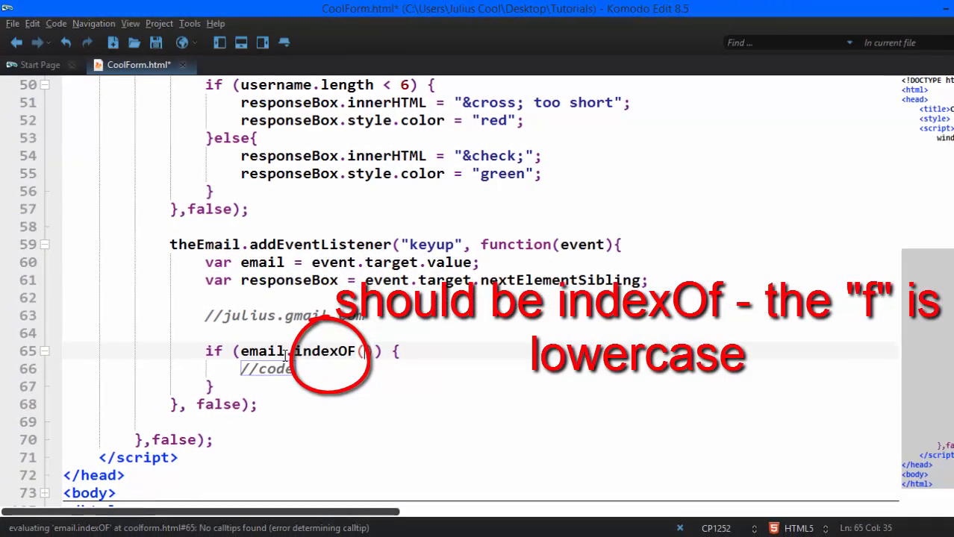
Make the condition email.indexOF("@") != -1 and position after -1 for an && clause.
{"action": "type", "text": "\""}
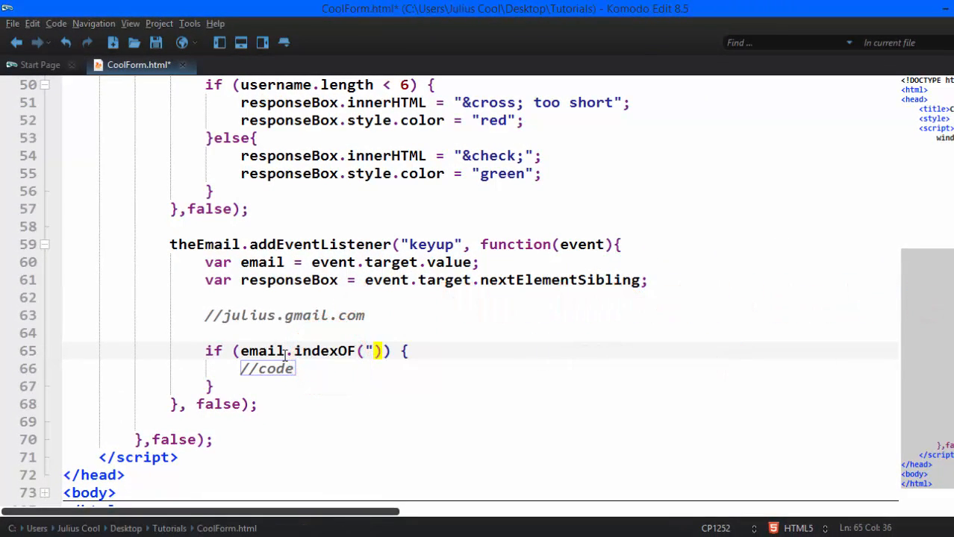
{"action": "type", "text": "@"}
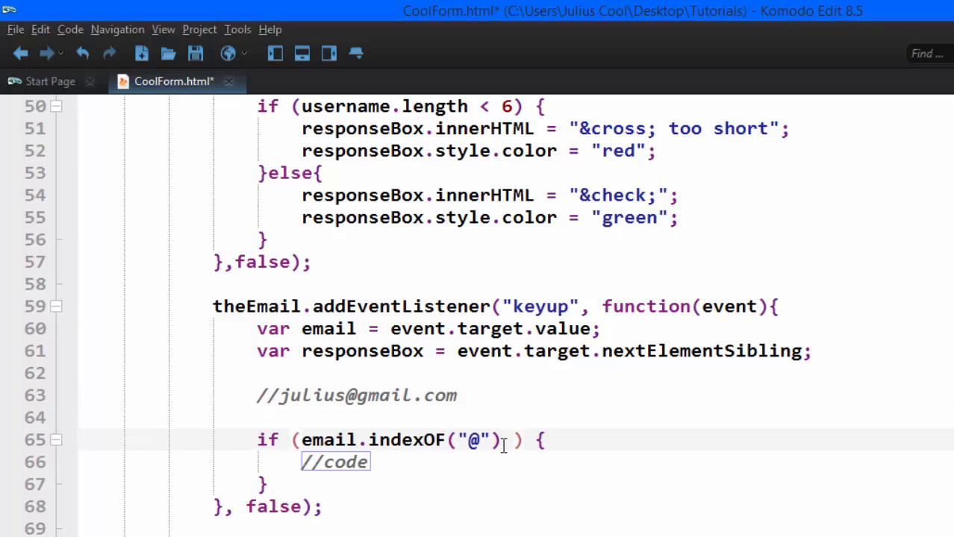
{"action": "type", "text": "!="}
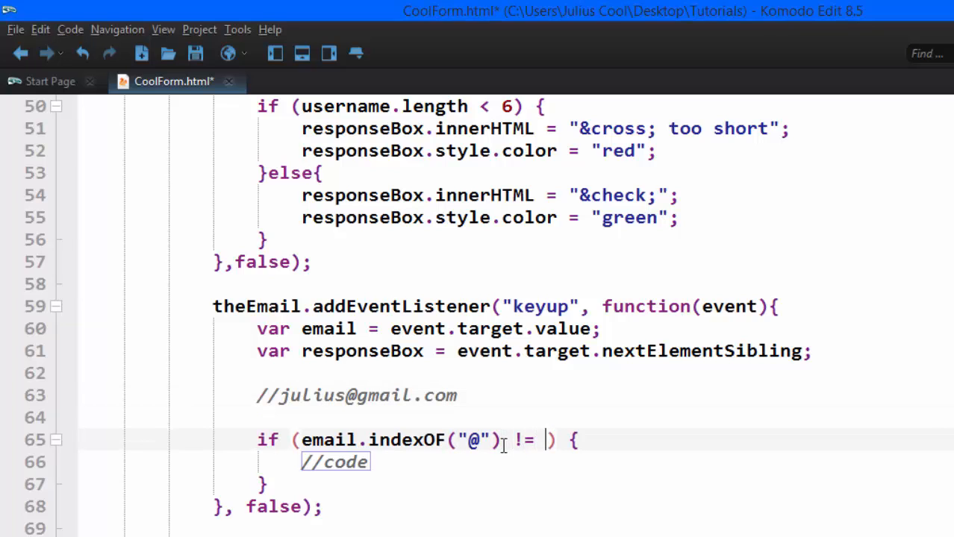
{"action": "type", "text": "-1"}
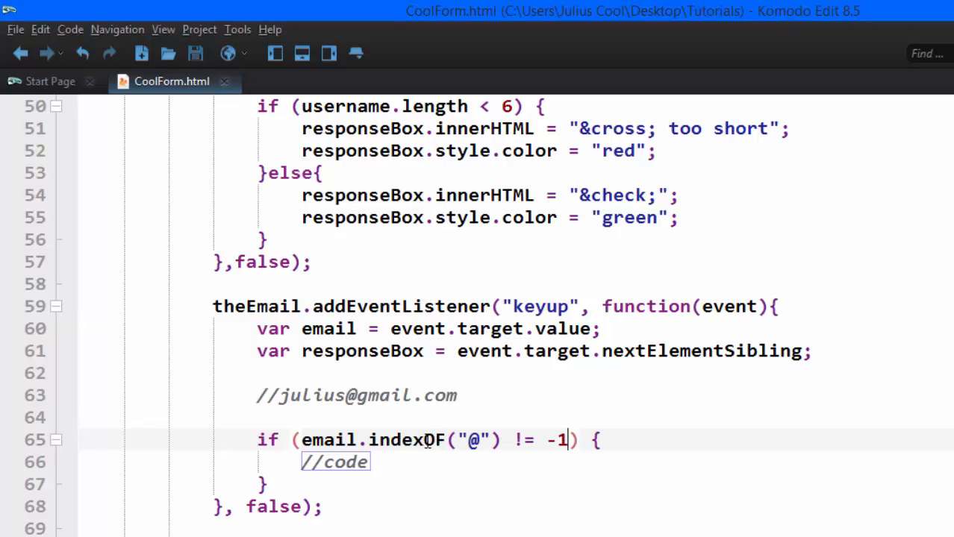
{"action": "double_click", "coordinate": [406, 439]}
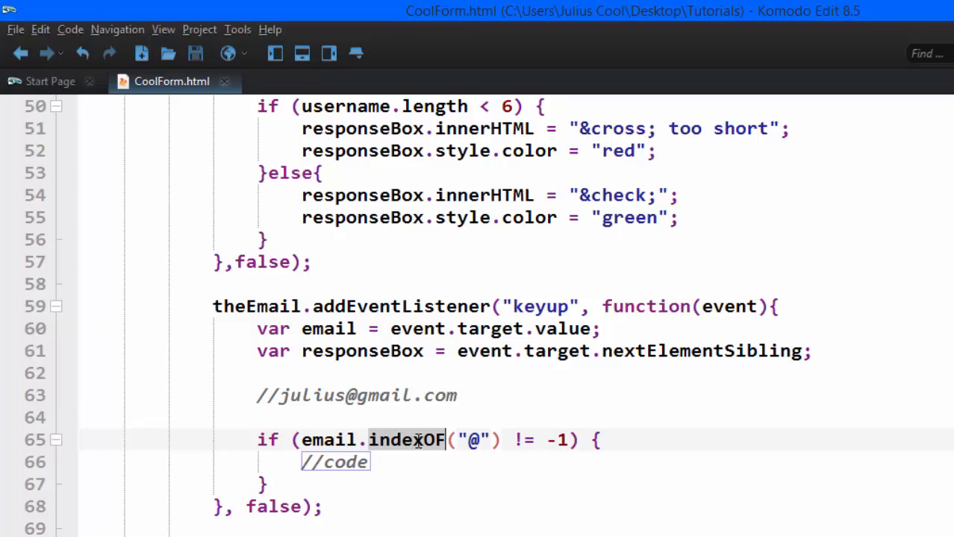
{"action": "left_click", "coordinate": [445, 439]}
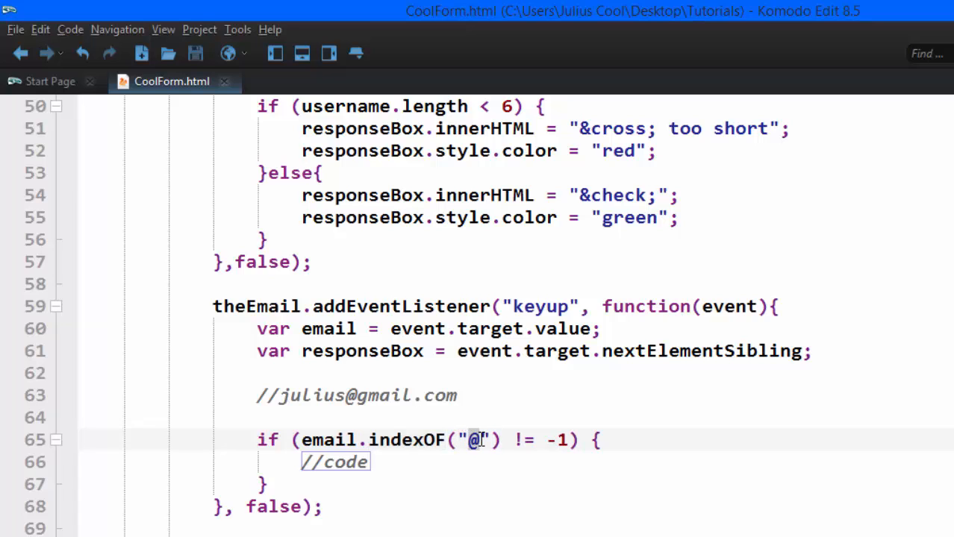
{"action": "double_click", "coordinate": [328, 439]}
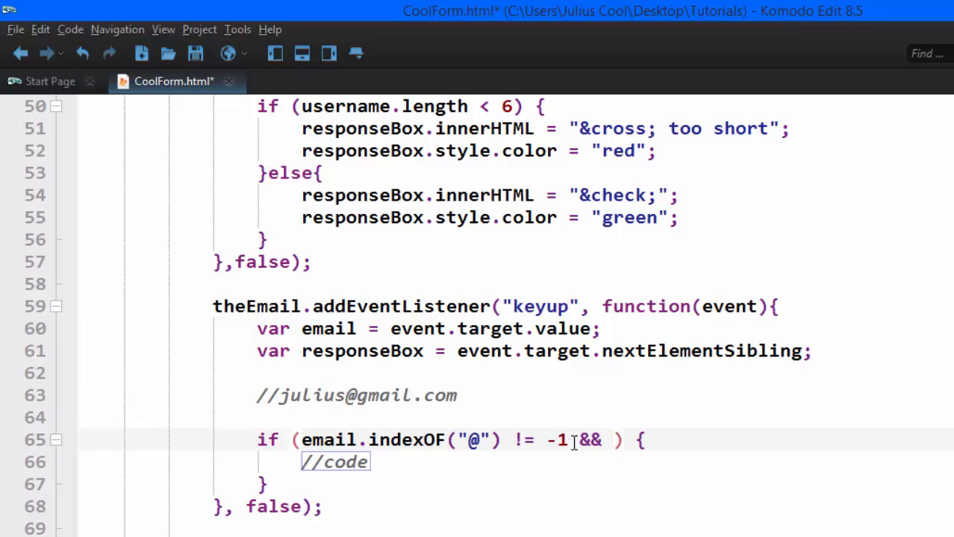
Add && email.indexOF(".") != -1 to require a dot in the address.
{"action": "type", "text": "ema"}
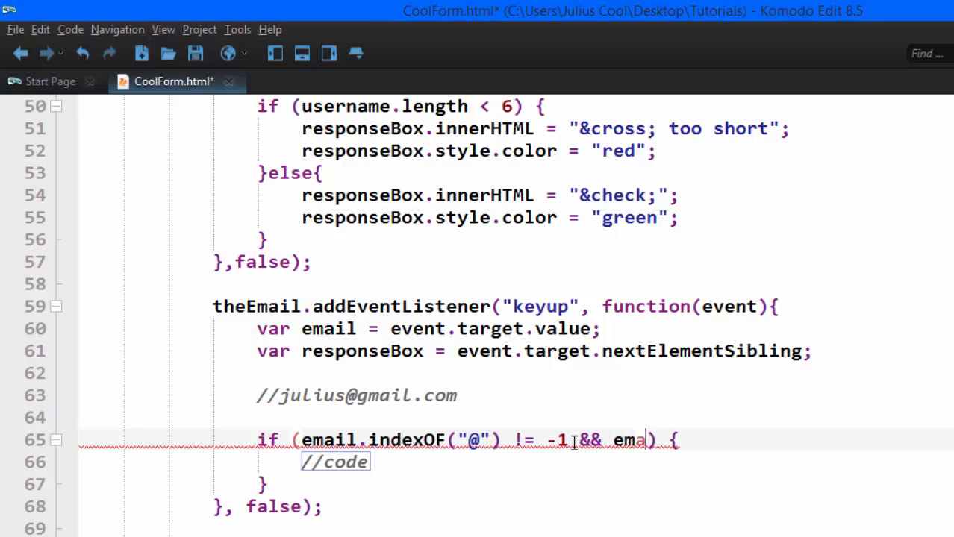
{"action": "type", "text": "il."}
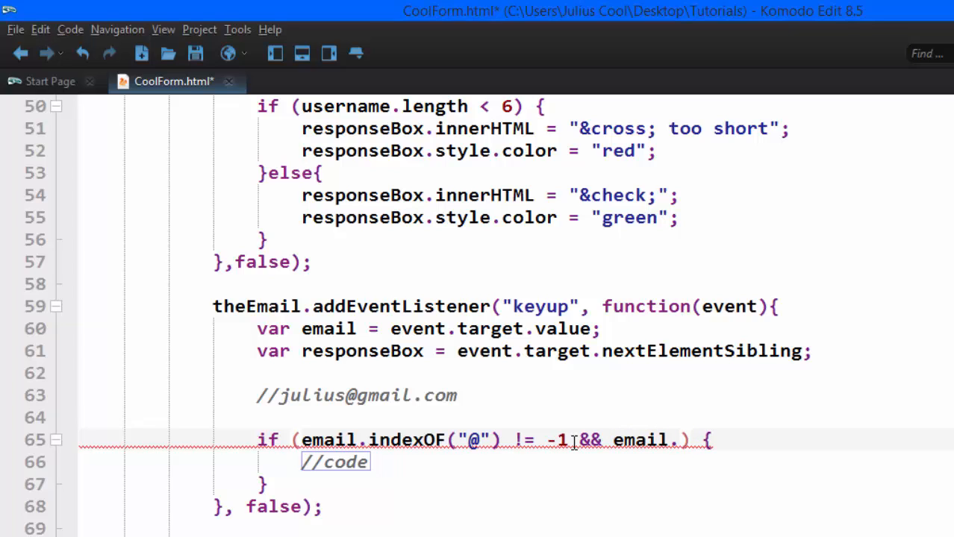
{"action": "type", "text": ".indexOF("}
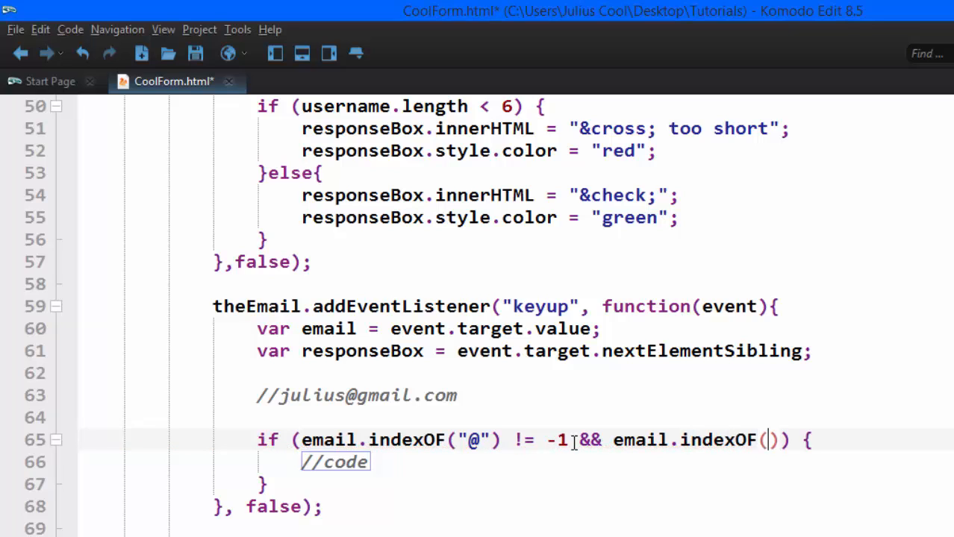
{"action": "type", "text": "\""}
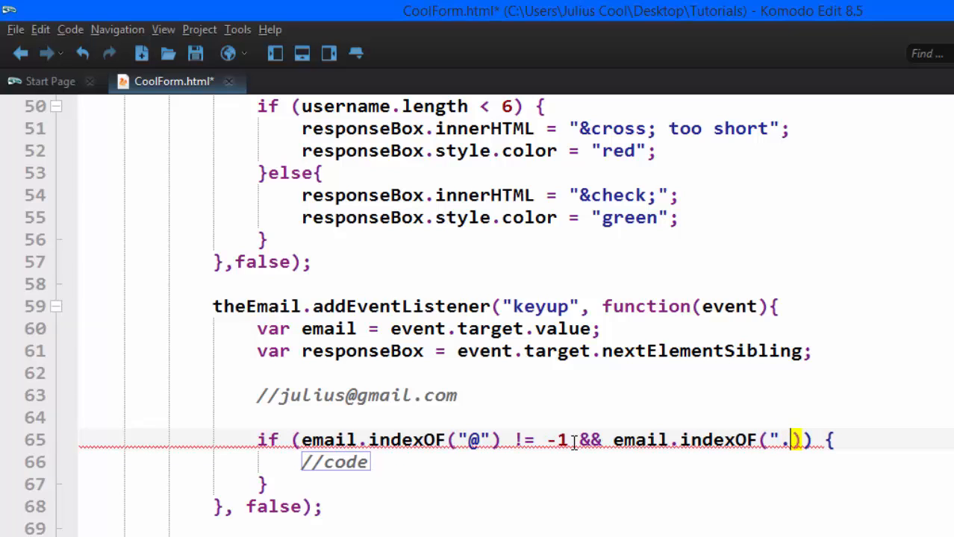
{"action": "type", "text": "."}
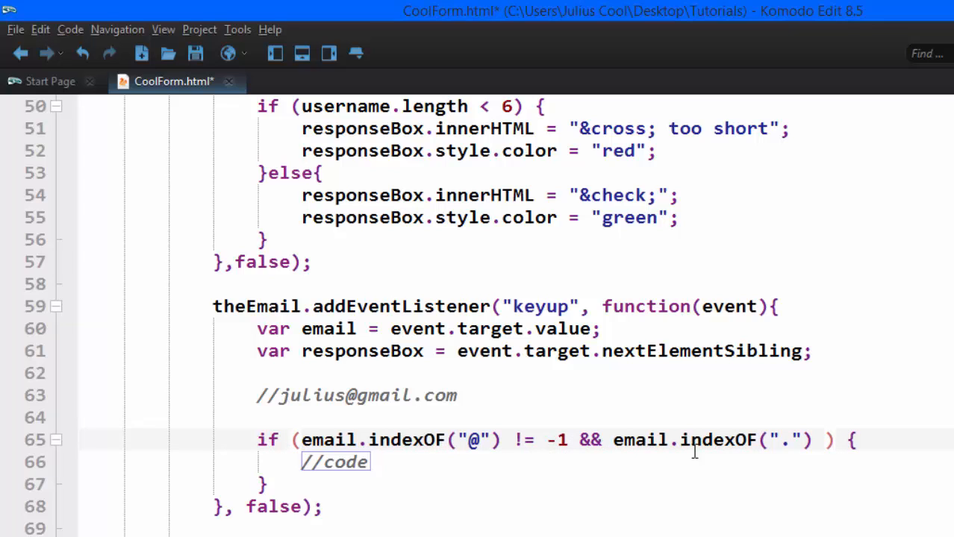
{"action": "type", "text": "!="}
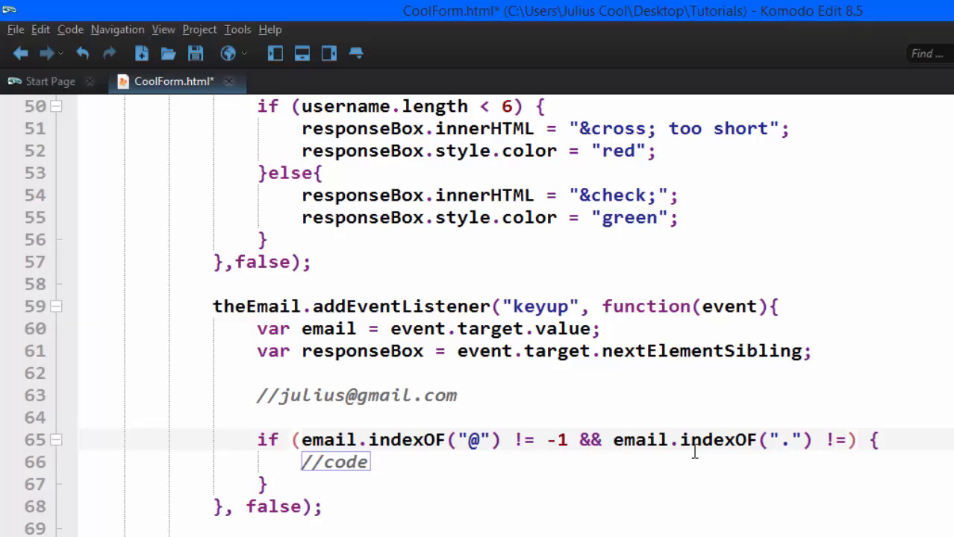
{"action": "type", "text": "-1"}
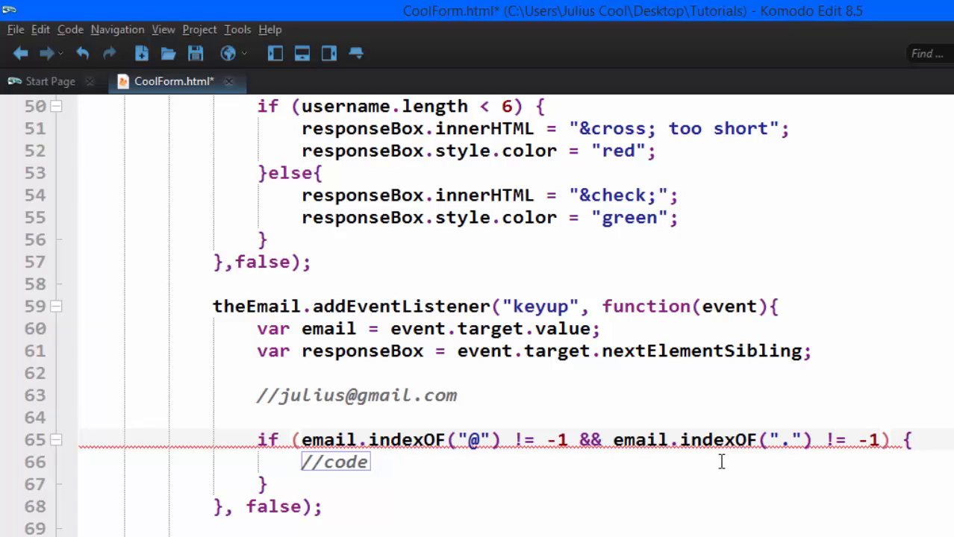
{"action": "left_click_drag", "start_coordinate": [614, 439], "coordinate": [879, 439]}
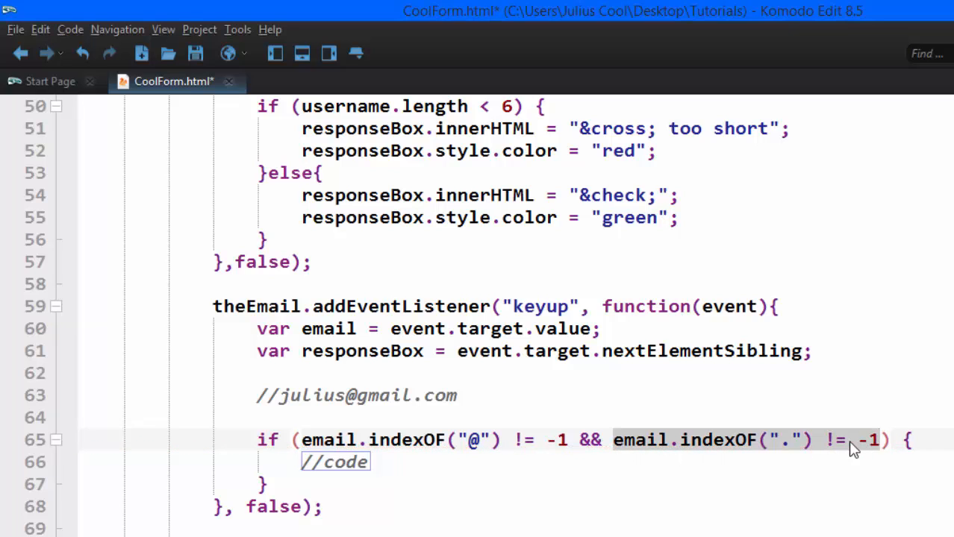
{"action": "double_click", "coordinate": [329, 439]}
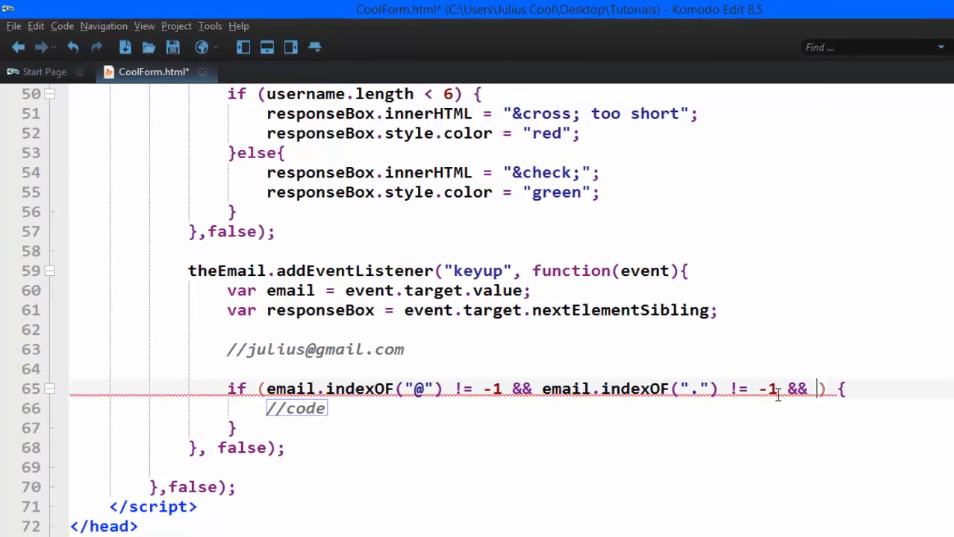
Add email.lastIndexOf("@") < email.lastIndexOf(".") to the condition.
{"action": "type", "text": "email"}
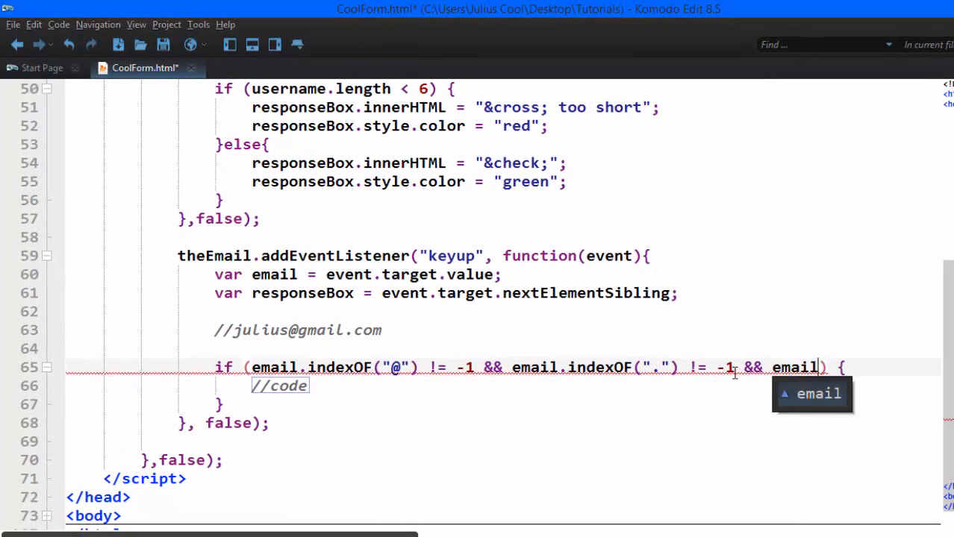
{"action": "type", "text": ".lastIndexOf(\"@"}
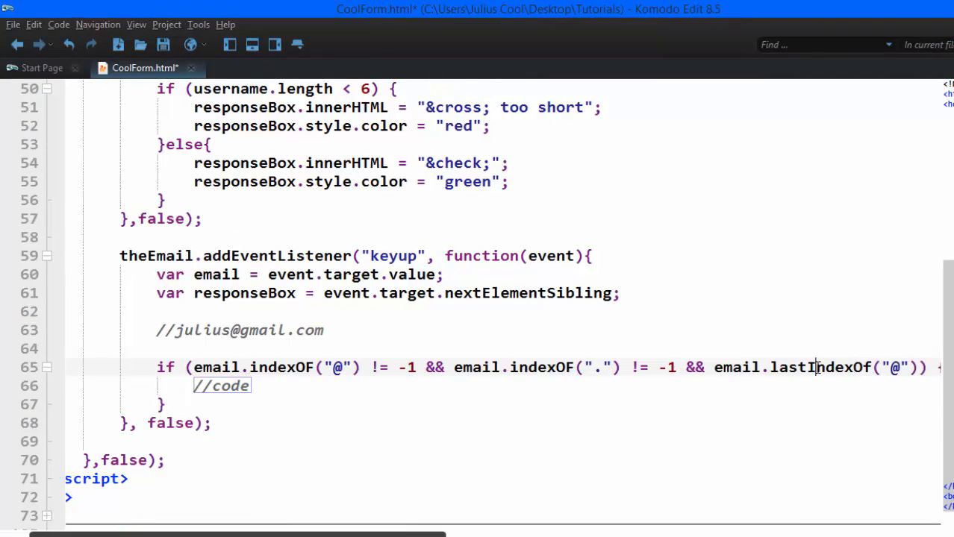
{"action": "double_click", "coordinate": [818, 368]}
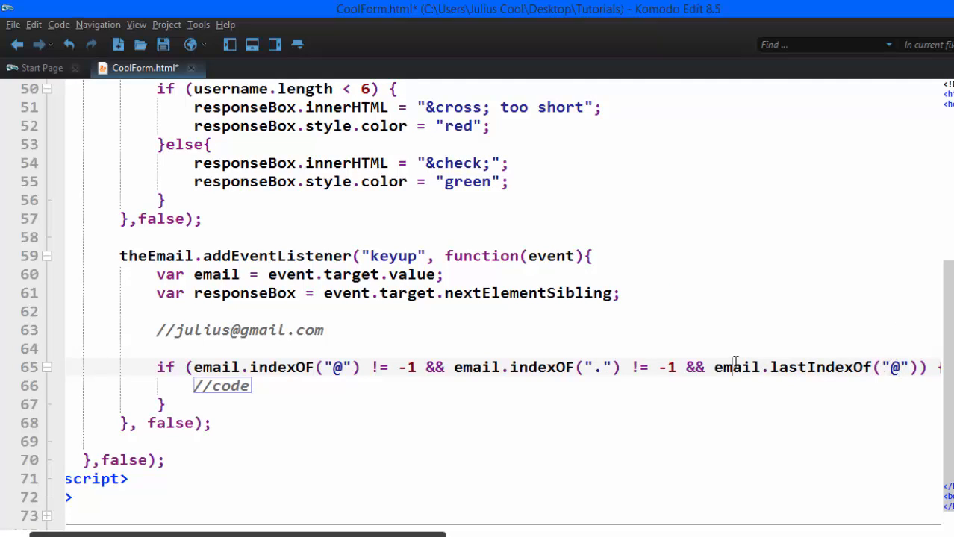
{"action": "double_click", "coordinate": [736, 368]}
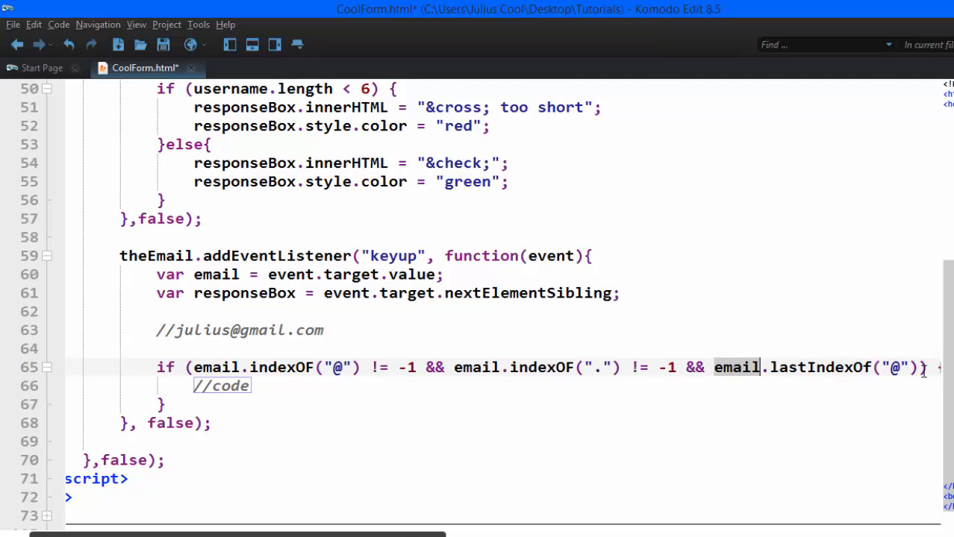
{"action": "left_click", "coordinate": [233, 330]}
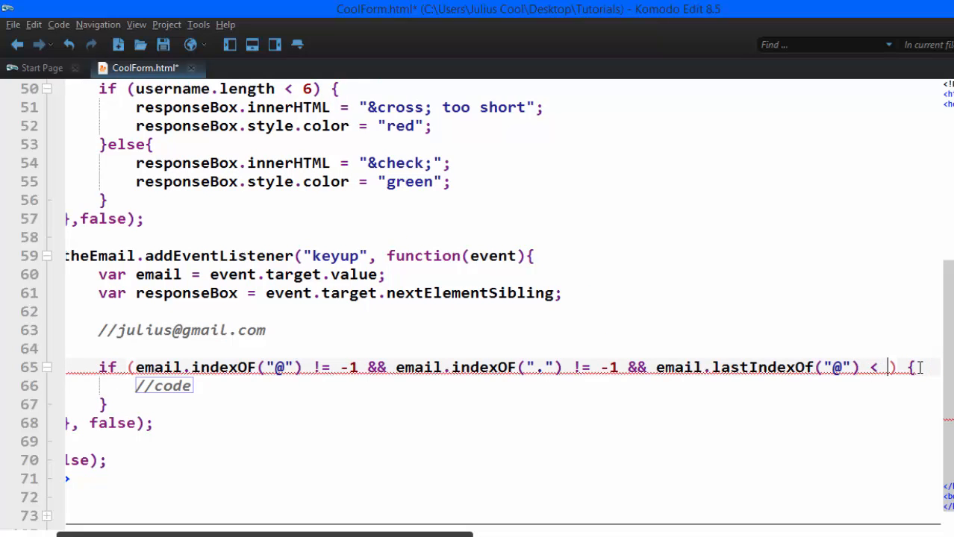
Add && email.lastIndexOf(".") < (email.length - 2) as the final check.
{"action": "type", "text": "email.lastIndexOf"}
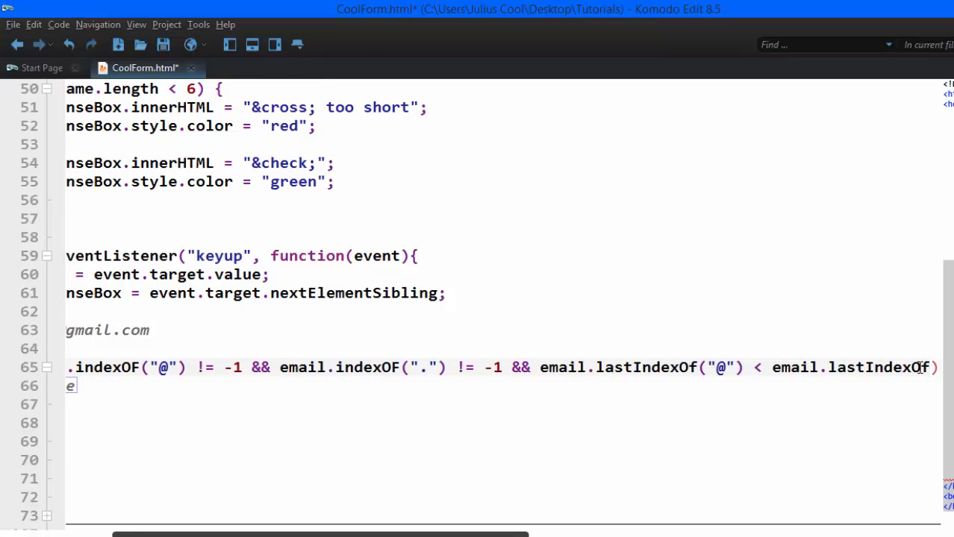
{"action": "scroll", "scroll_direction": "right", "scroll_amount": 3}
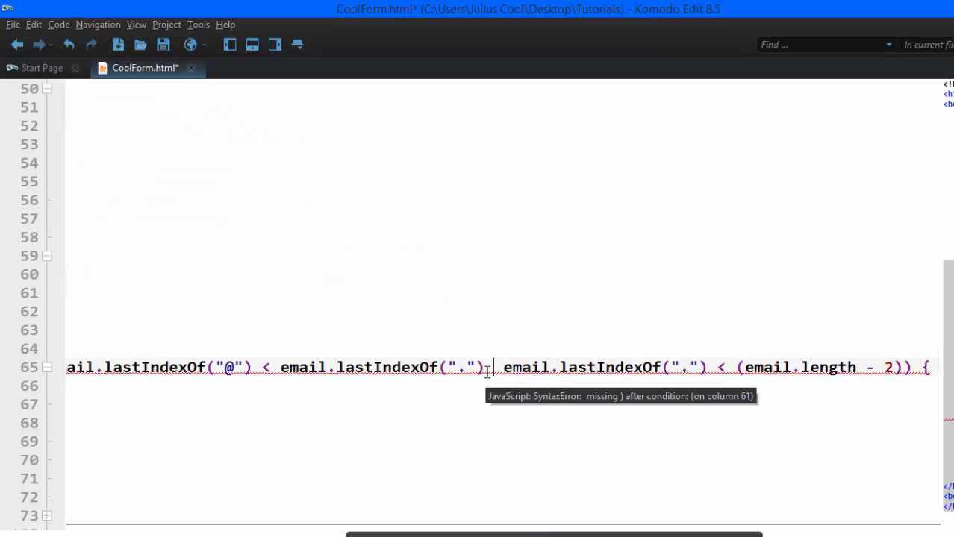
{"action": "type", "text": "&&"}
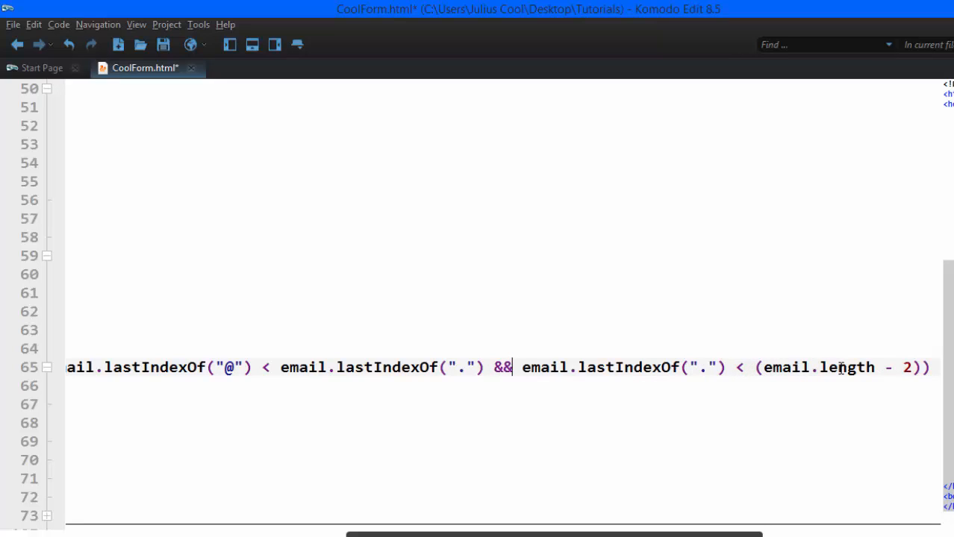
{"action": "mouse_move", "coordinate": [896, 367]}
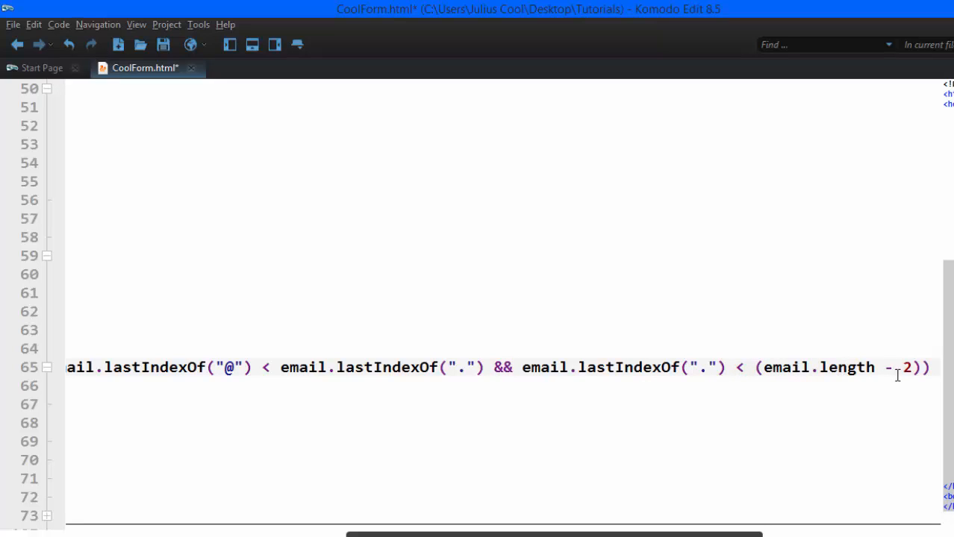
{"action": "left_click", "coordinate": [513, 368]}
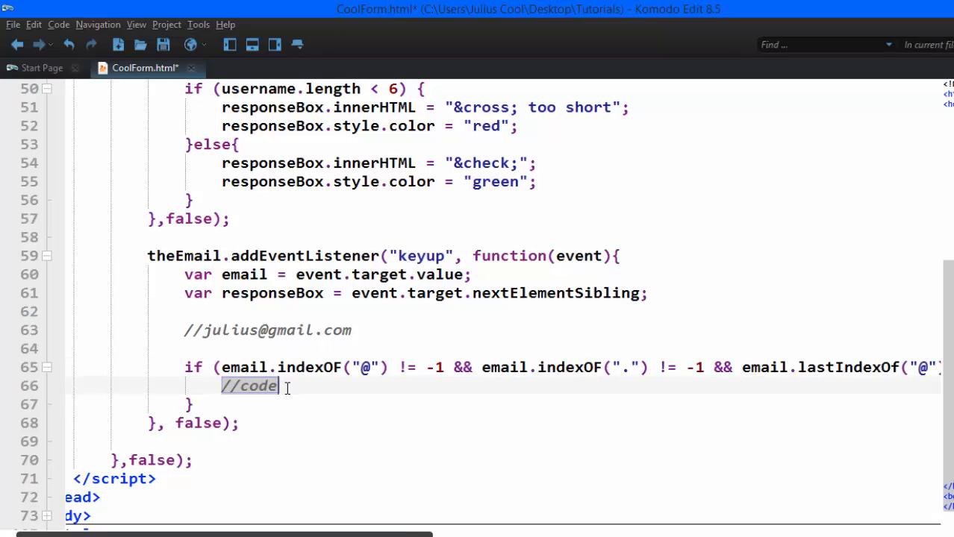
Set responseBox.innerHTML = "&check;" and style.color = "green" for valid emails.
{"action": "type", "text": "responseBox"}
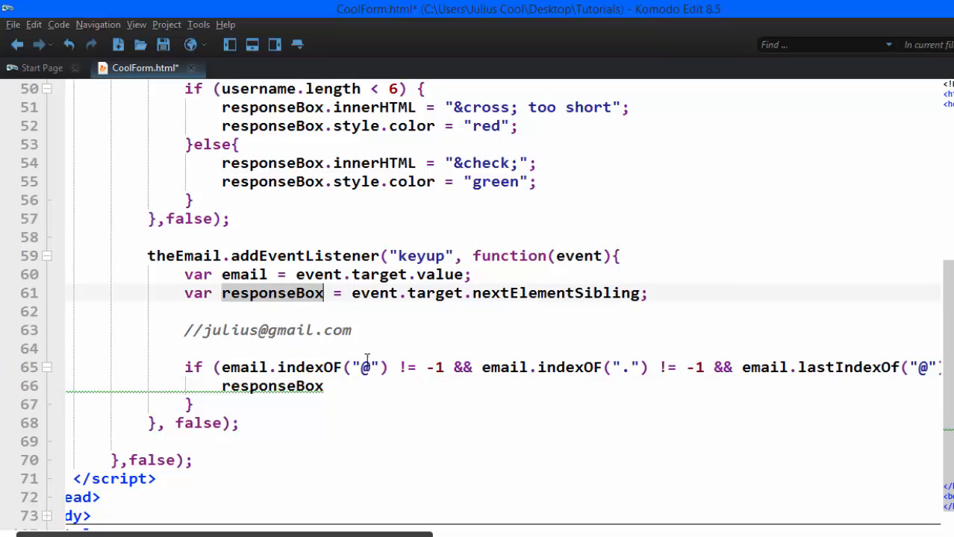
{"action": "type", "text": "."}
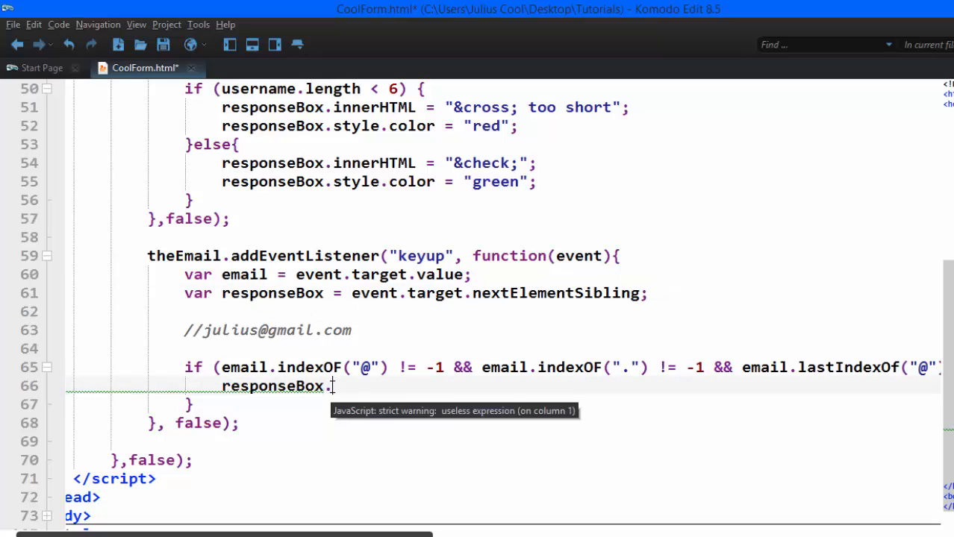
{"action": "type", "text": "innerHTML ="}
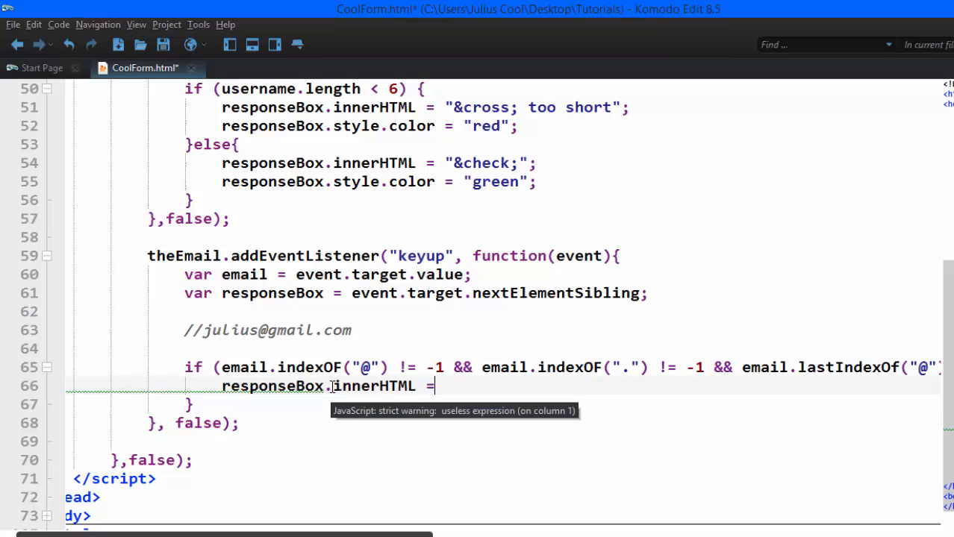
{"action": "type", "text": "\"&check;\";"}
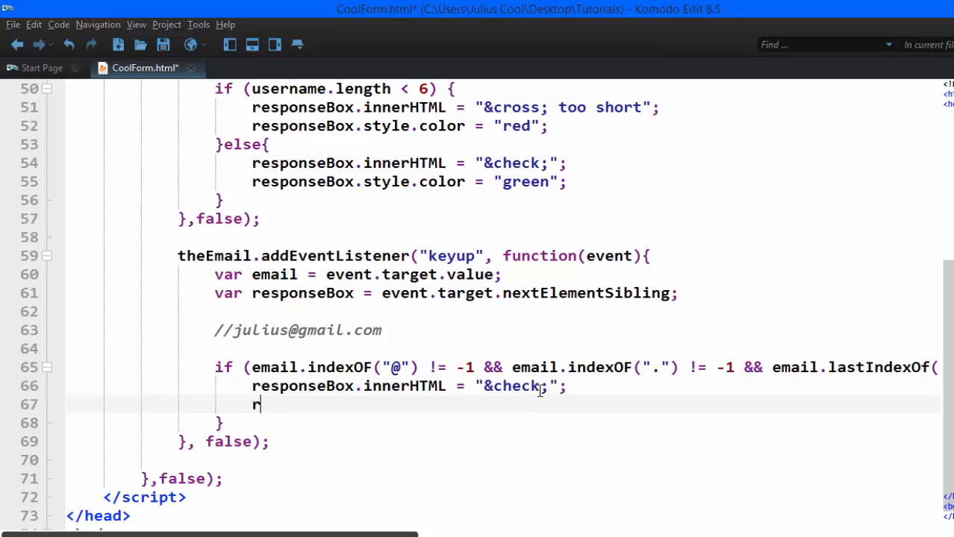
{"action": "type", "text": "esponseBox."}
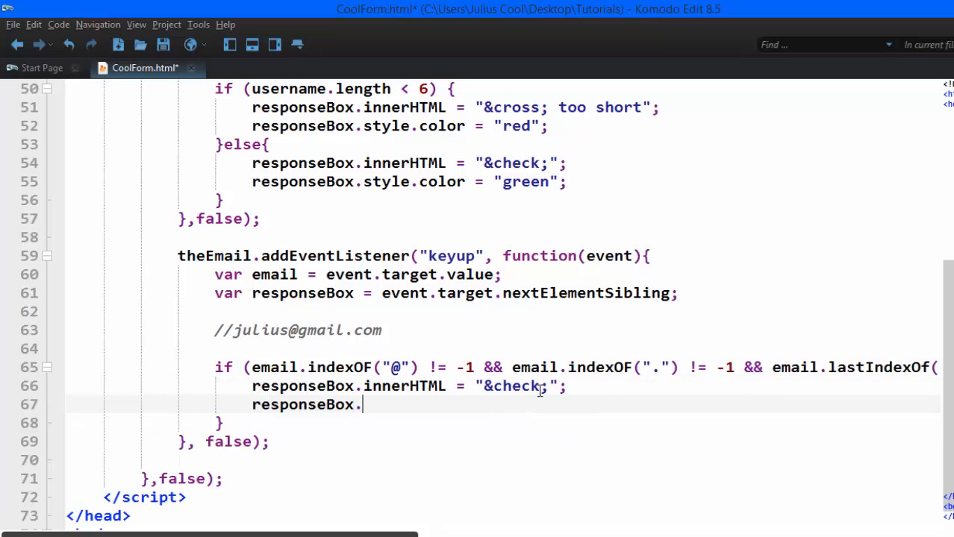
{"action": "type", "text": "style"}
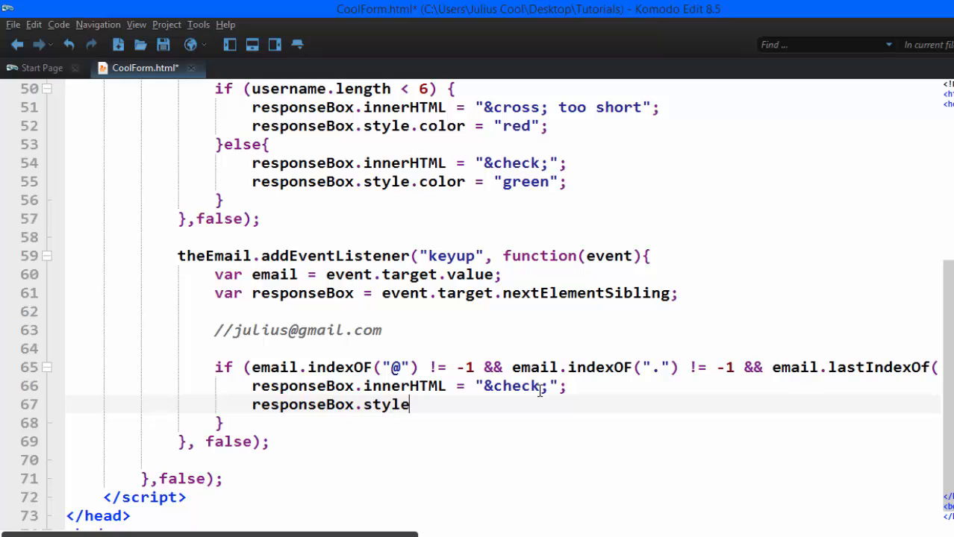
{"action": "type", "text": ".color = \""}
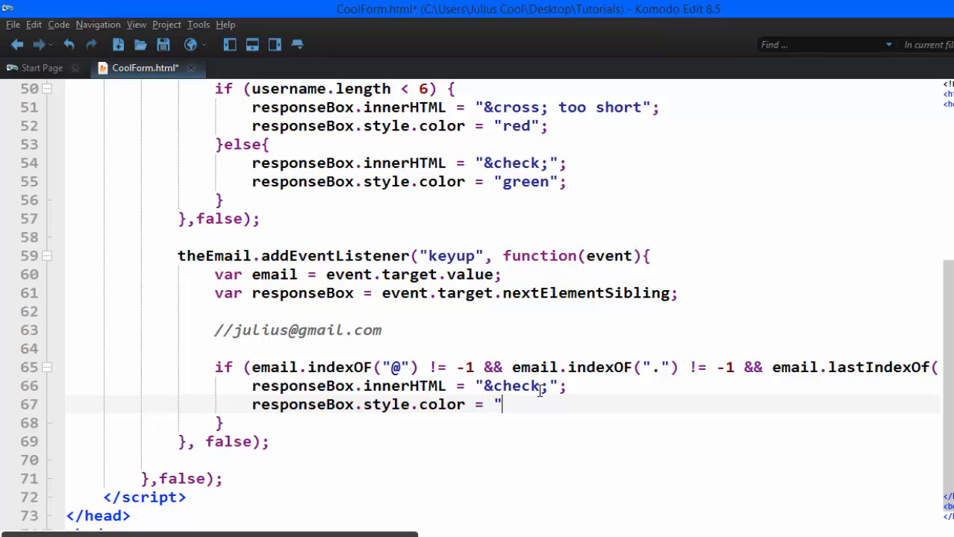
{"action": "type", "text": "green\";"}
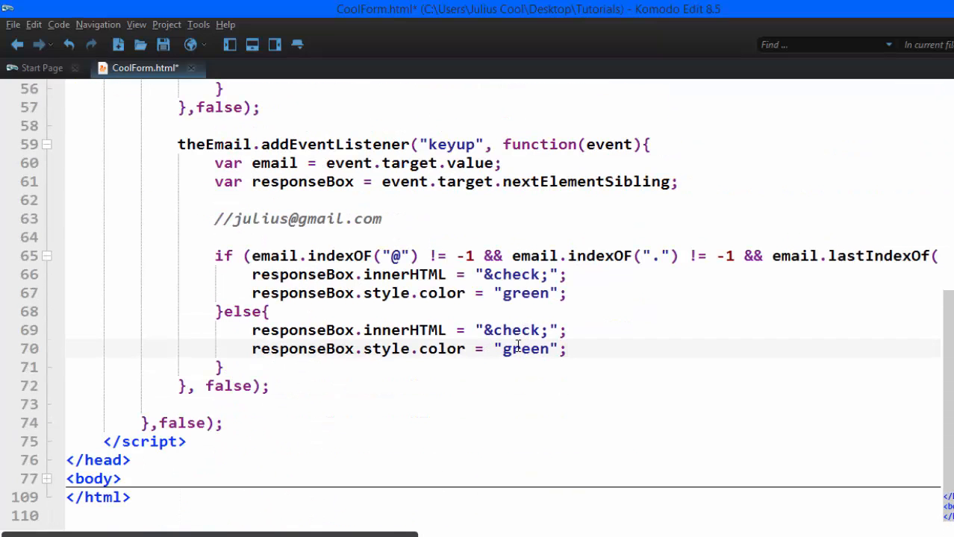
Add the else branch showing "&cross;" in red for invalid emails.
{"action": "type", "text": "red"}
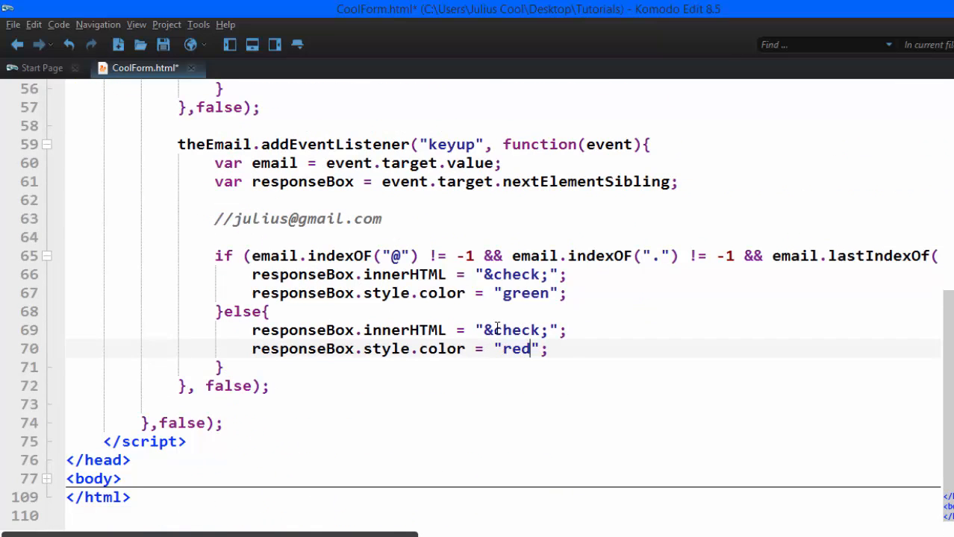
{"action": "type", "text": "&cross;"}
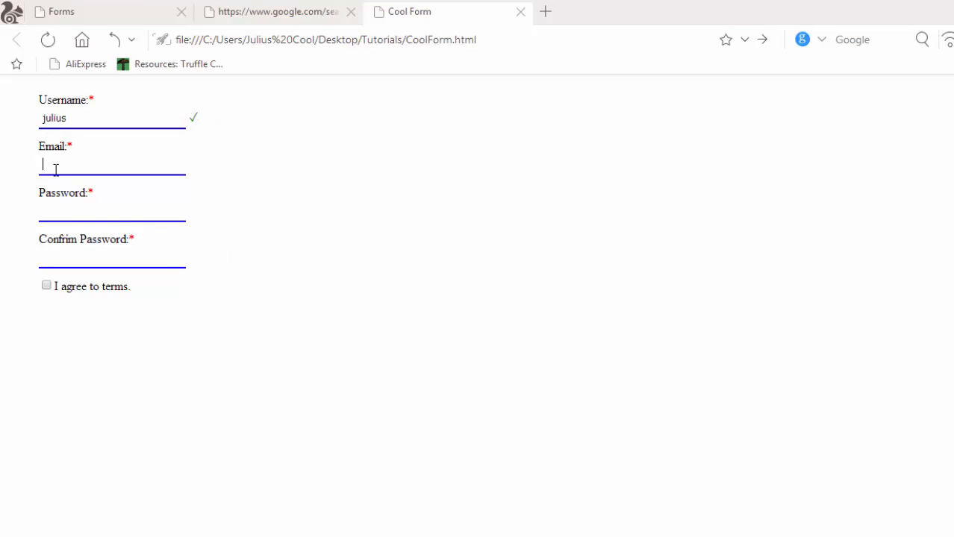
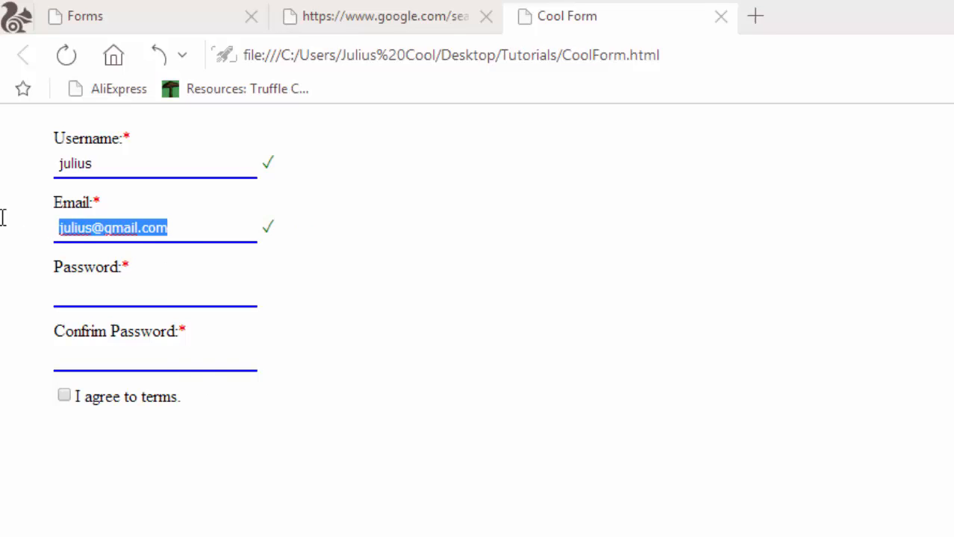
{"action": "left_click", "coordinate": [155, 292]}
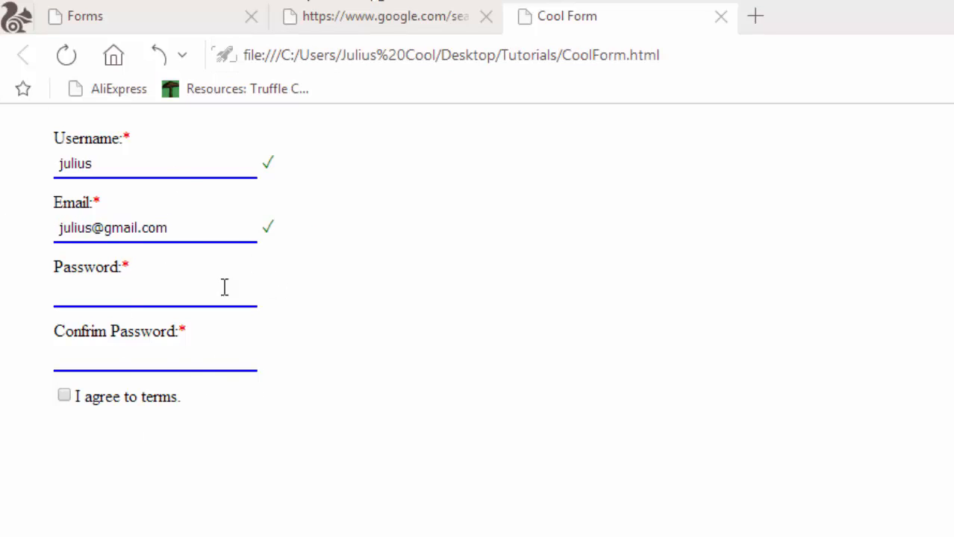